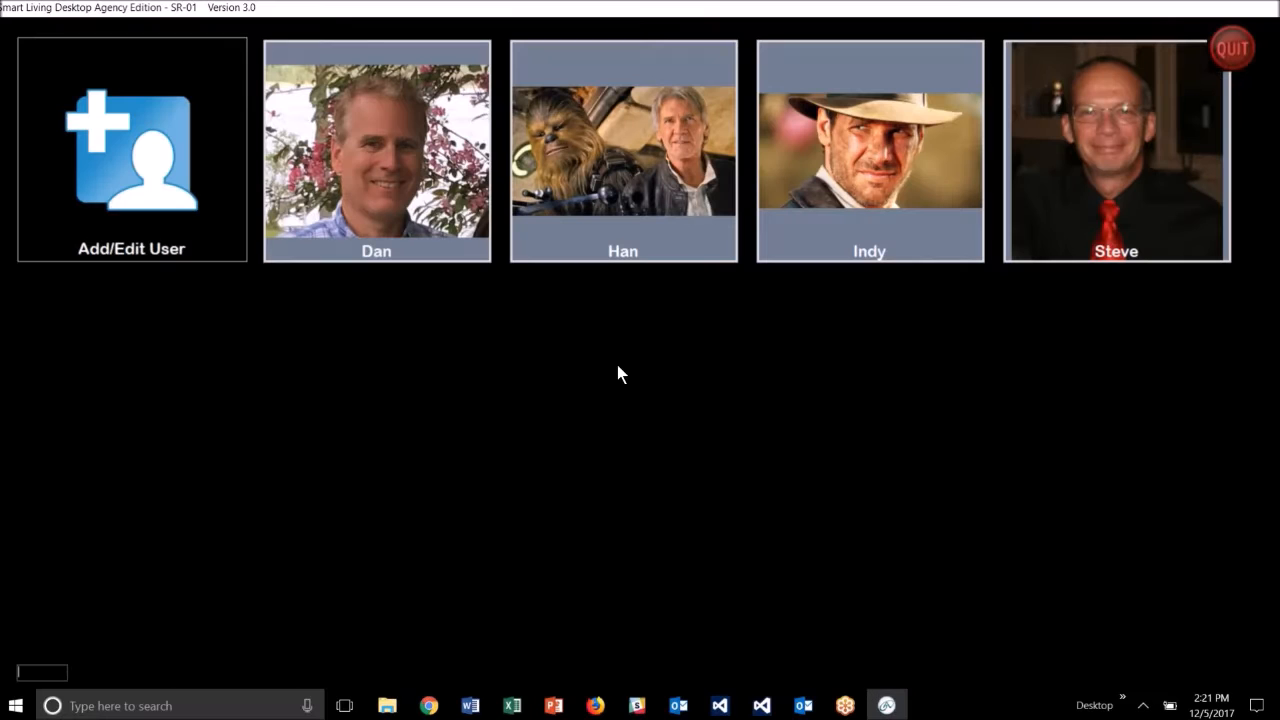
Enter the chosen user's personal desktop from the profile tiles
left_click(622, 150)
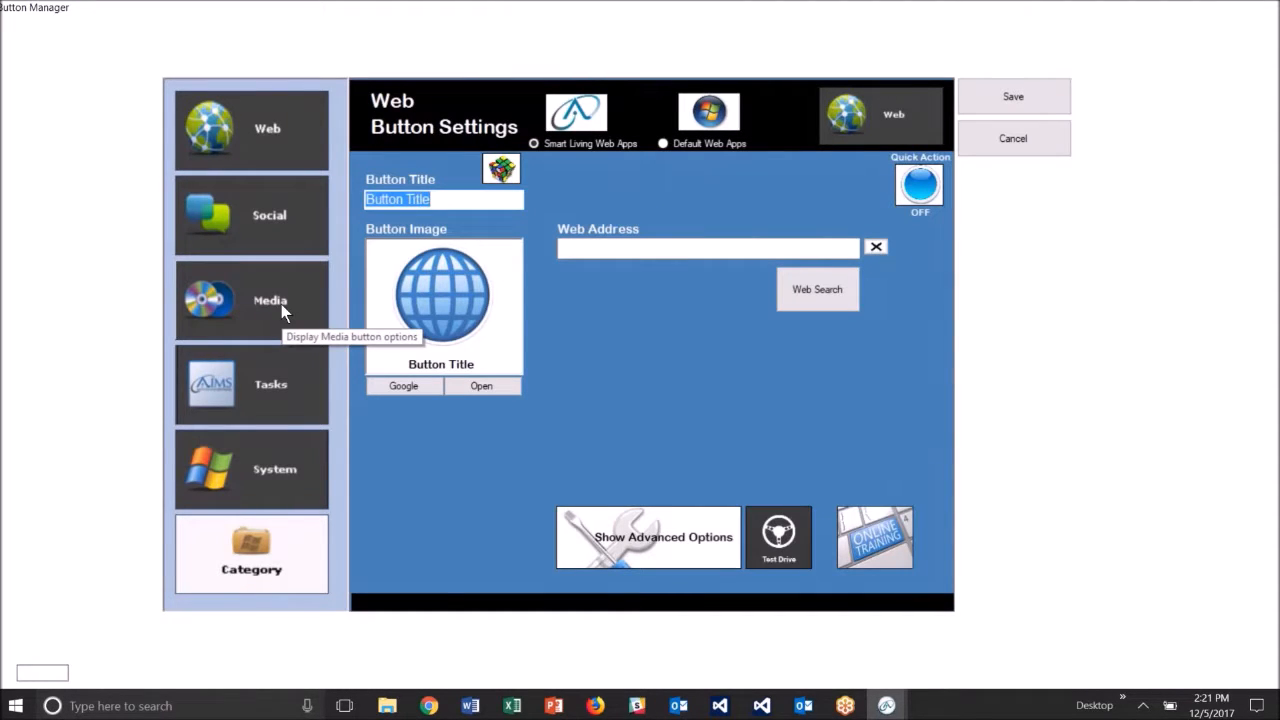
Switch the new button to the Media type and start browsing for its playlist folder
left_click(252, 300)
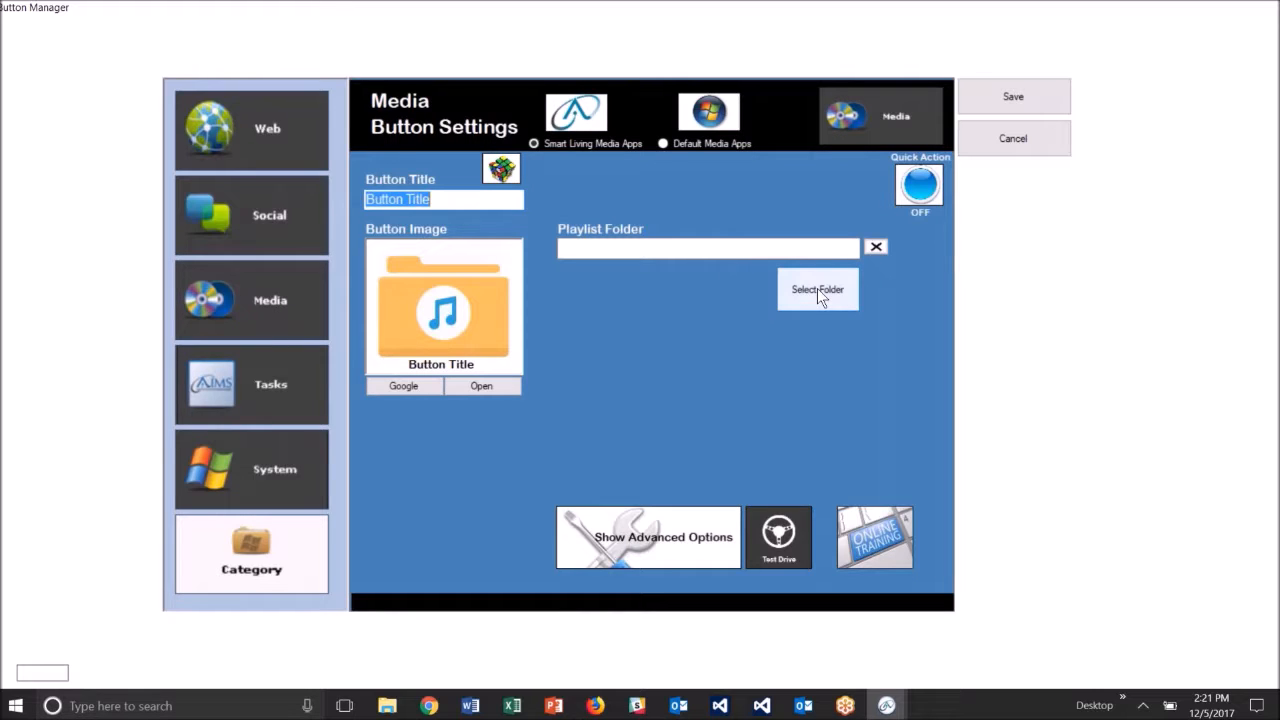
left_click(816, 288)
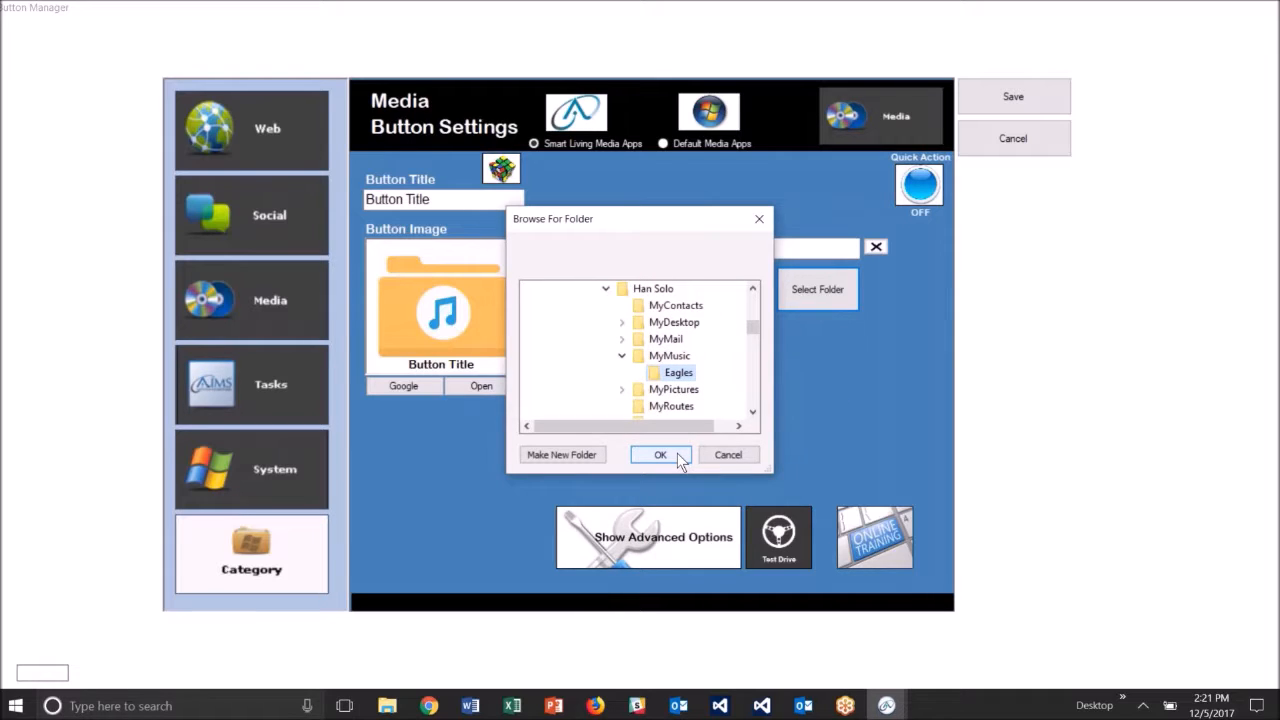
Confirm MyMusic > Eagles as the playlist, auto-filling the Eagles title and artwork
left_click(660, 454)
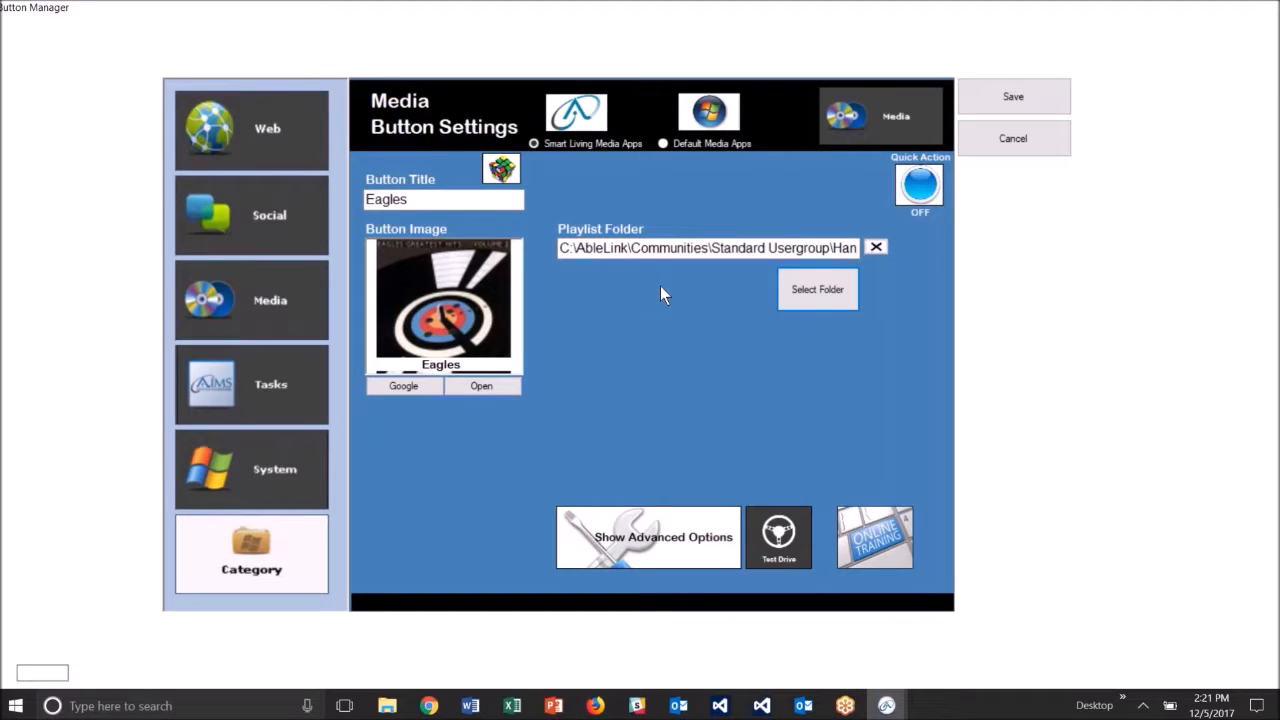
mouse_move(456, 244)
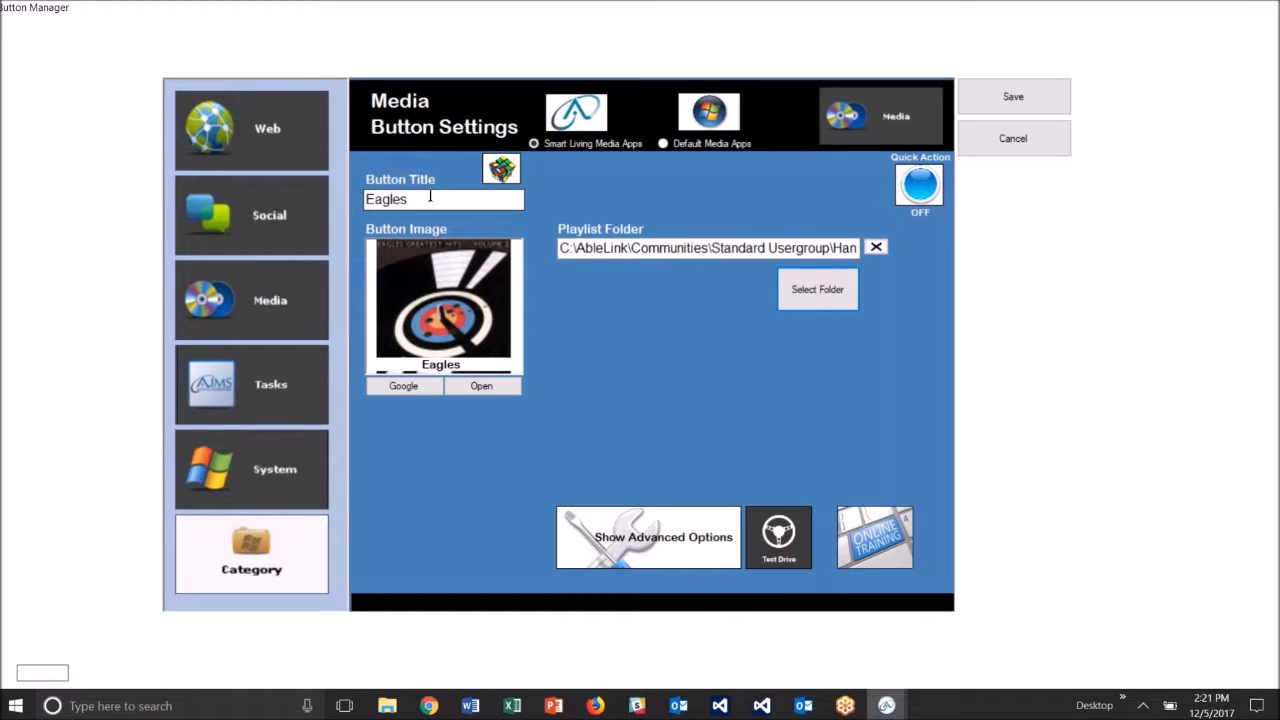
mouse_move(478, 318)
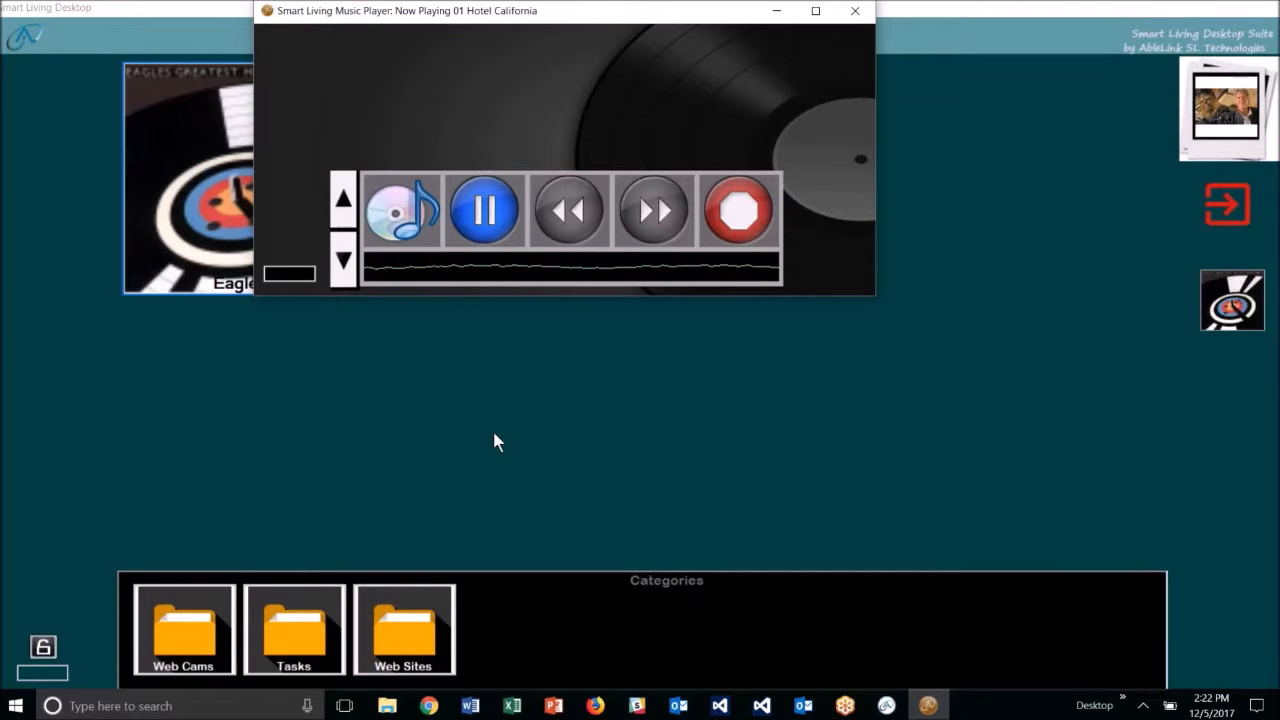
mouse_move(480, 444)
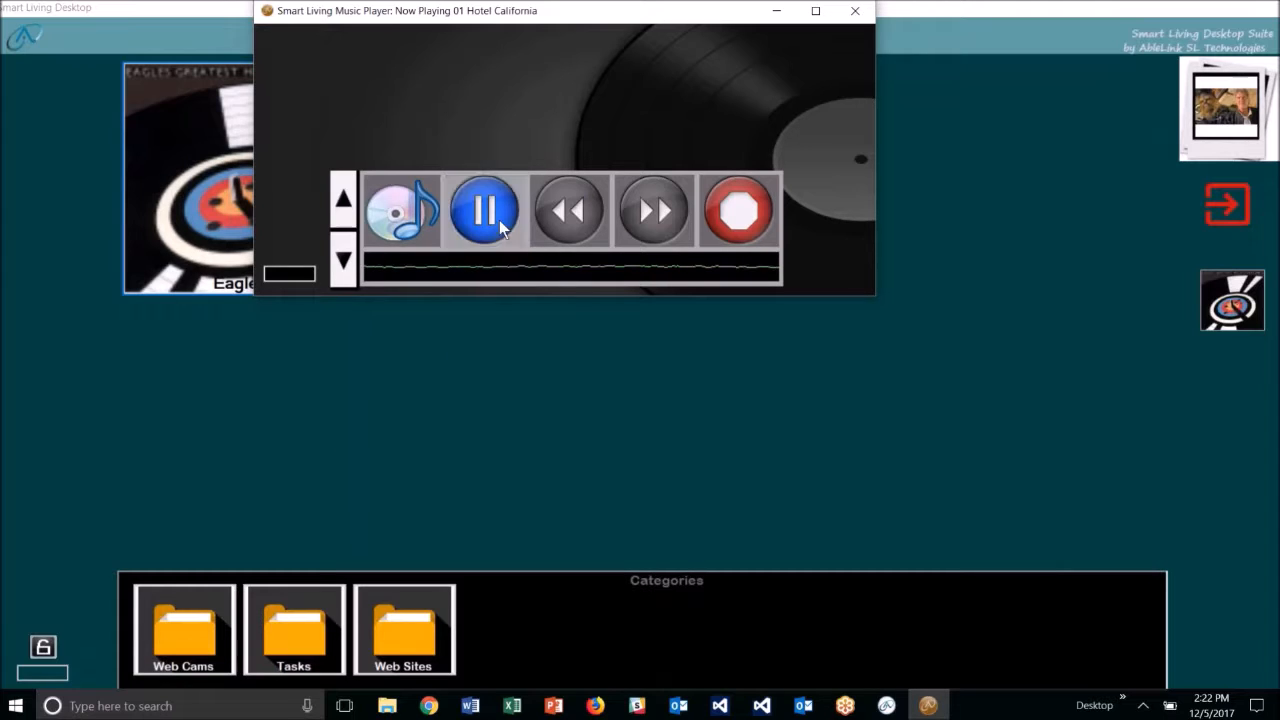
Pause, resume and skip through Eagles tracks in the music player, ending on 02 Heartache Tonight
left_click(484, 210)
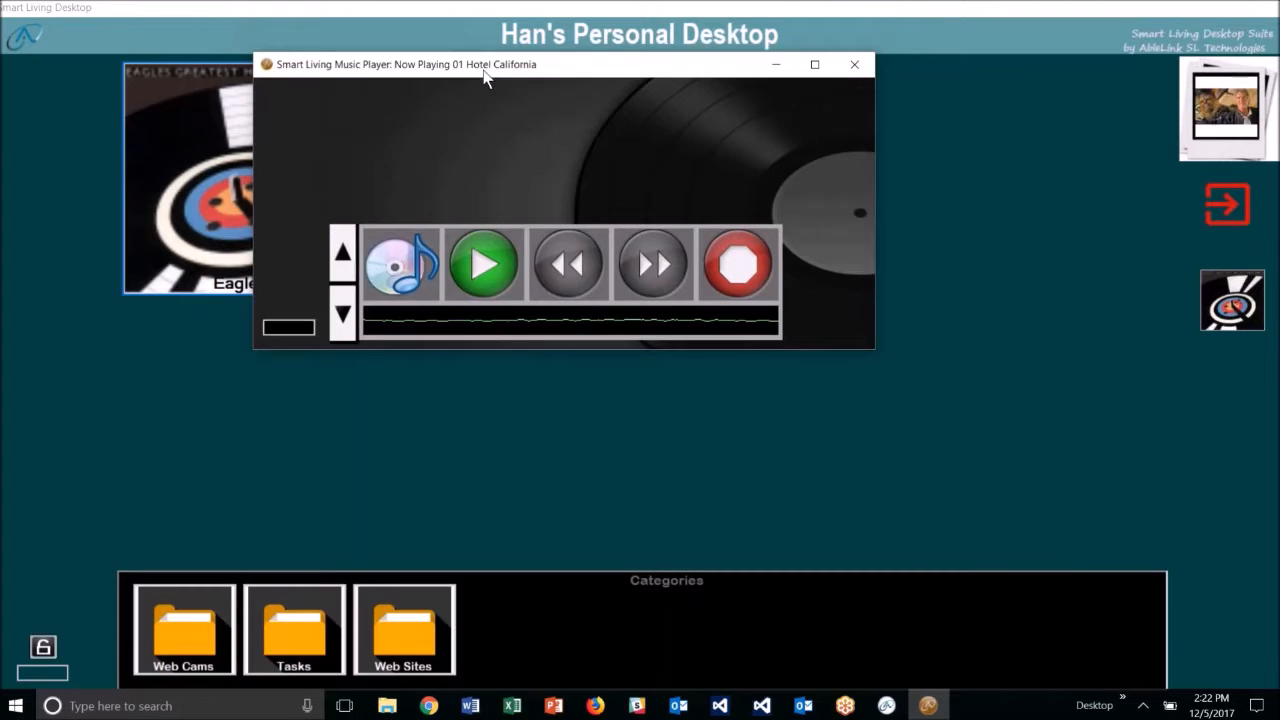
left_click_drag(484, 64, 610, 152)
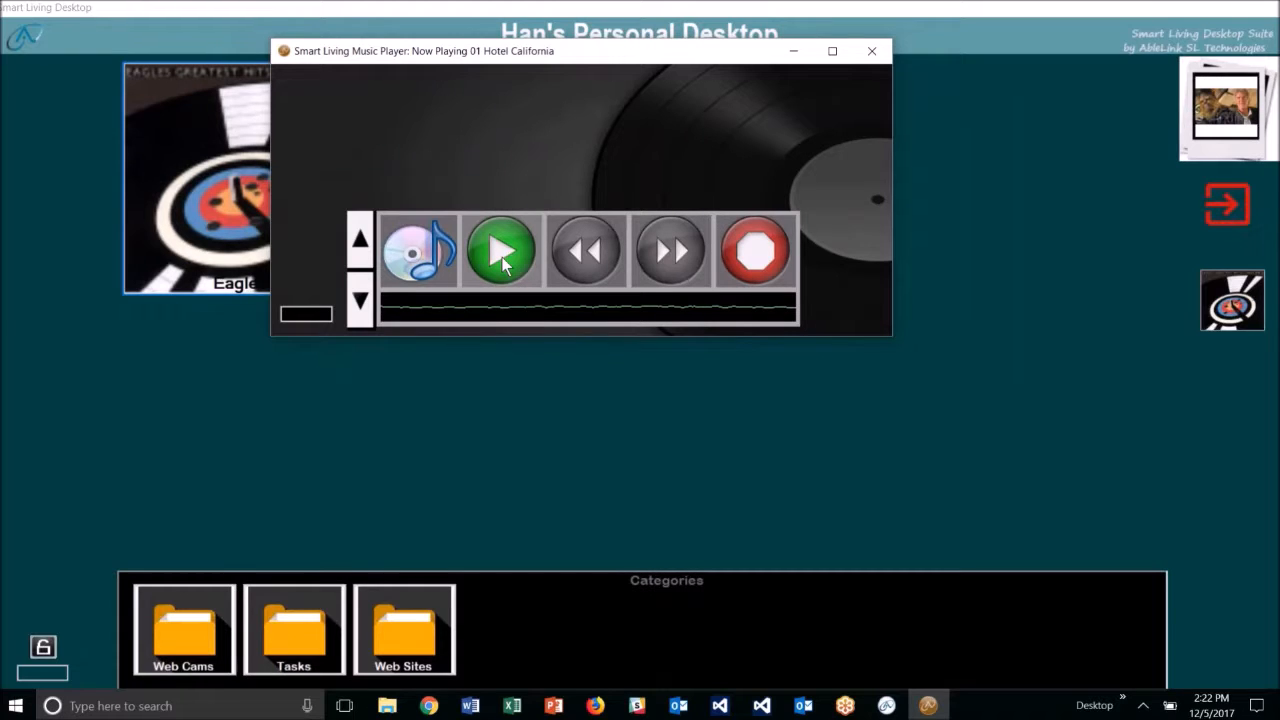
left_click(500, 250)
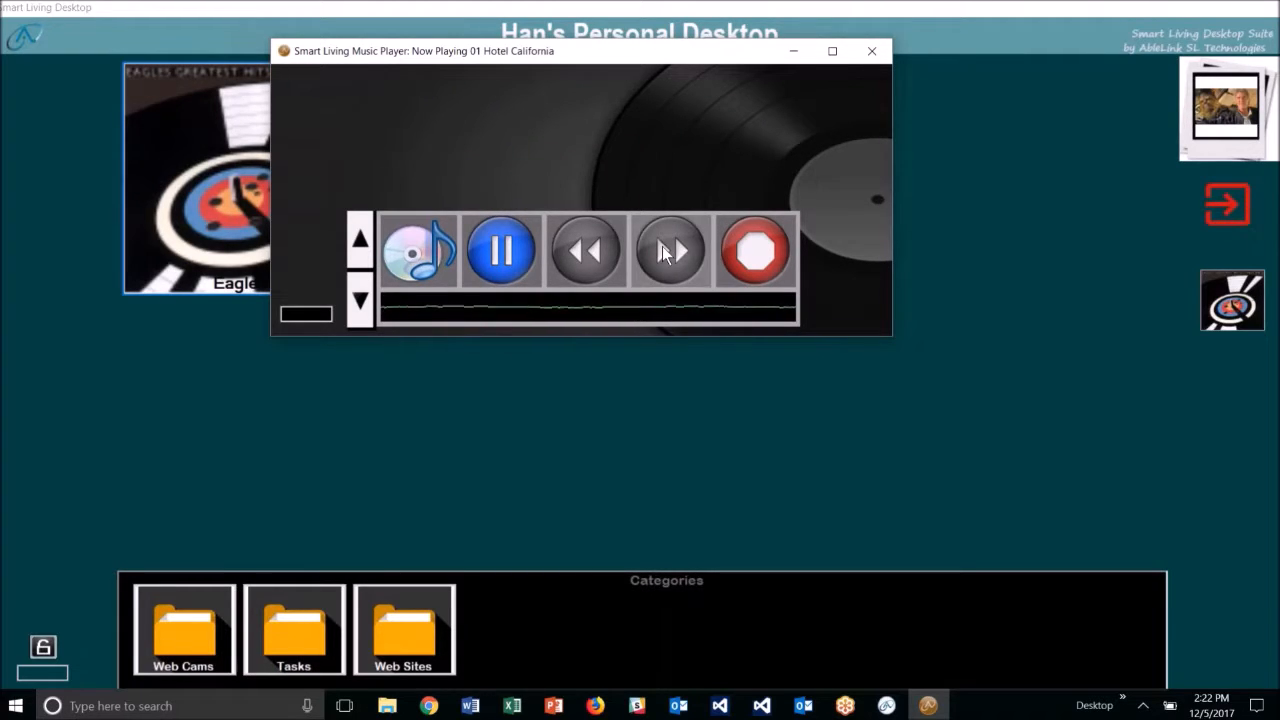
left_click(668, 248)
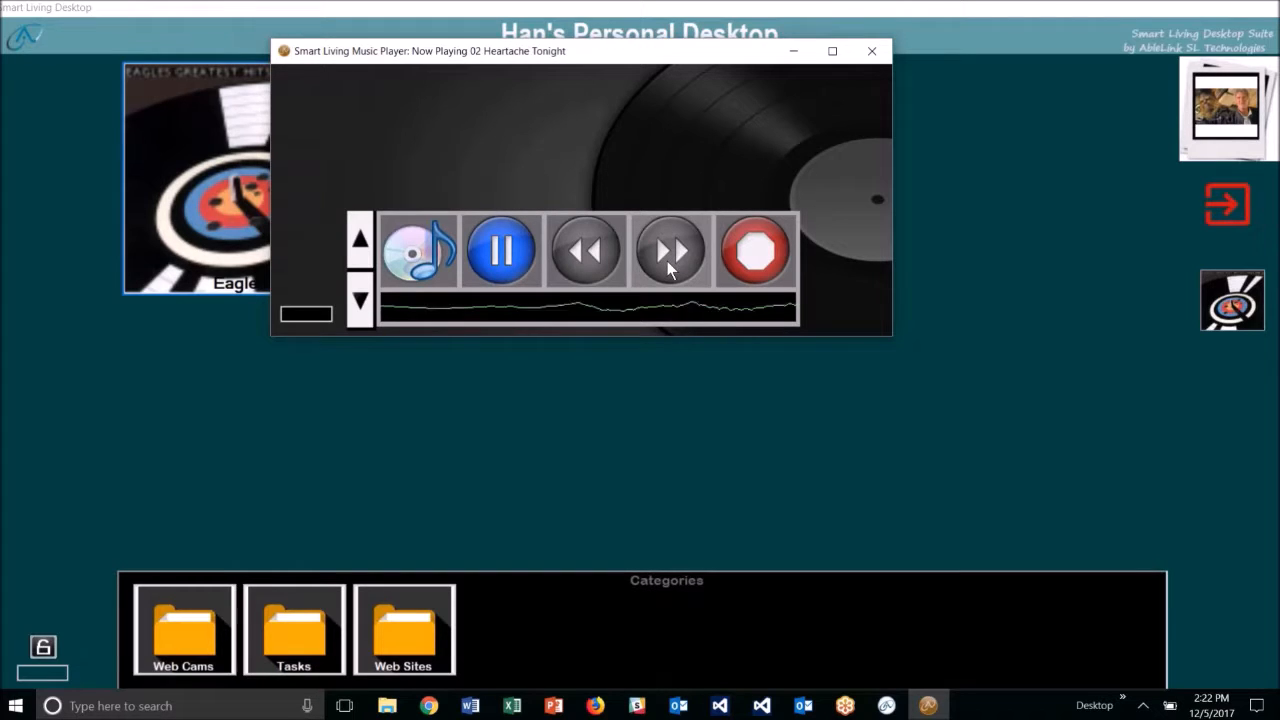
left_click(672, 250)
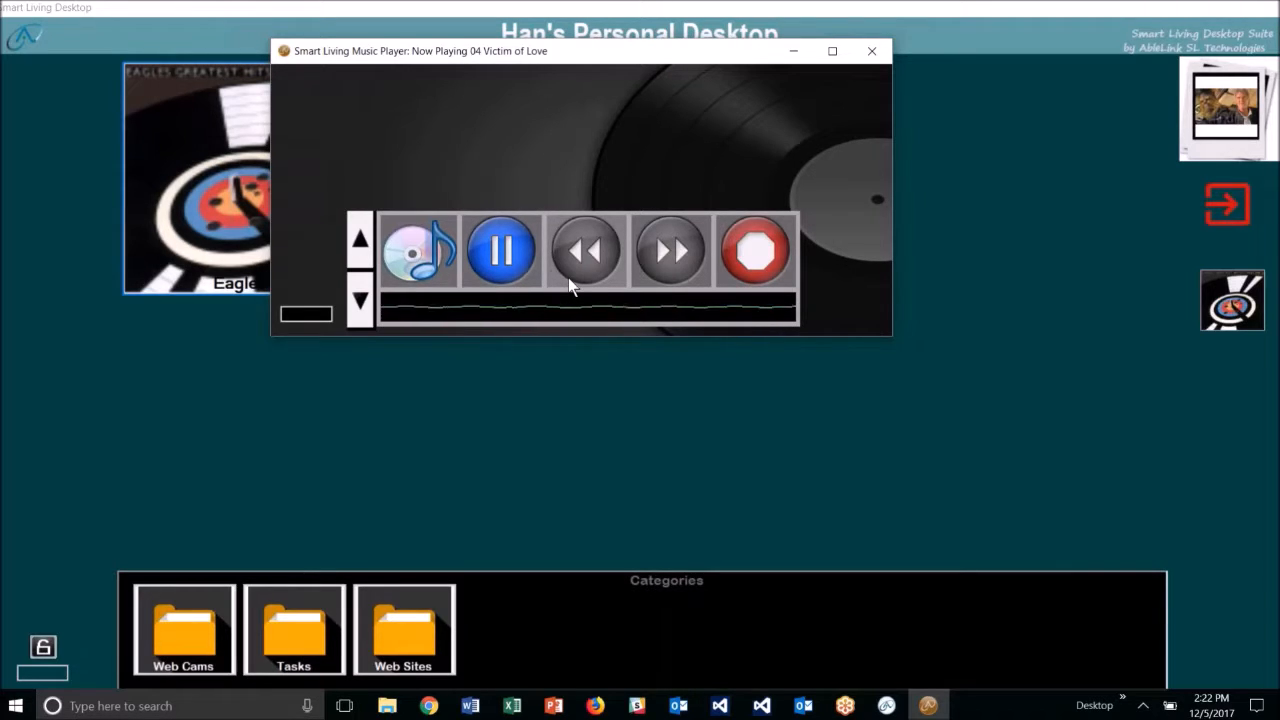
left_click(500, 250)
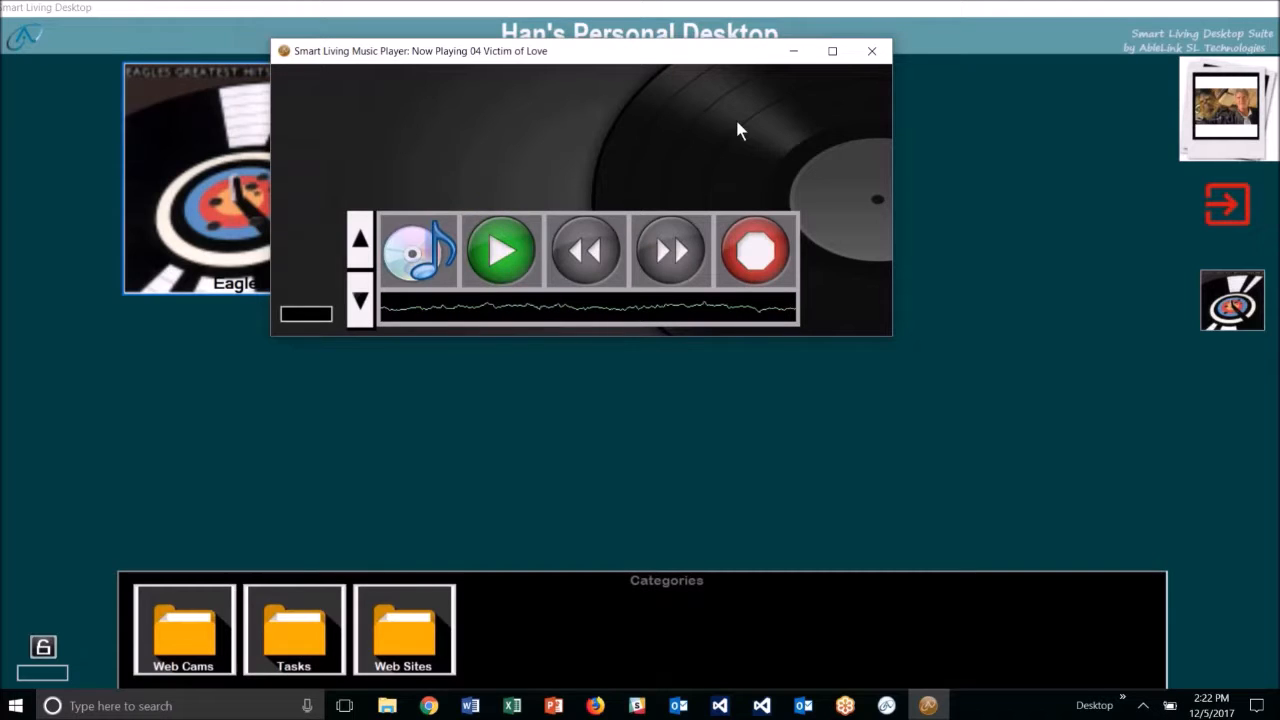
mouse_move(752, 172)
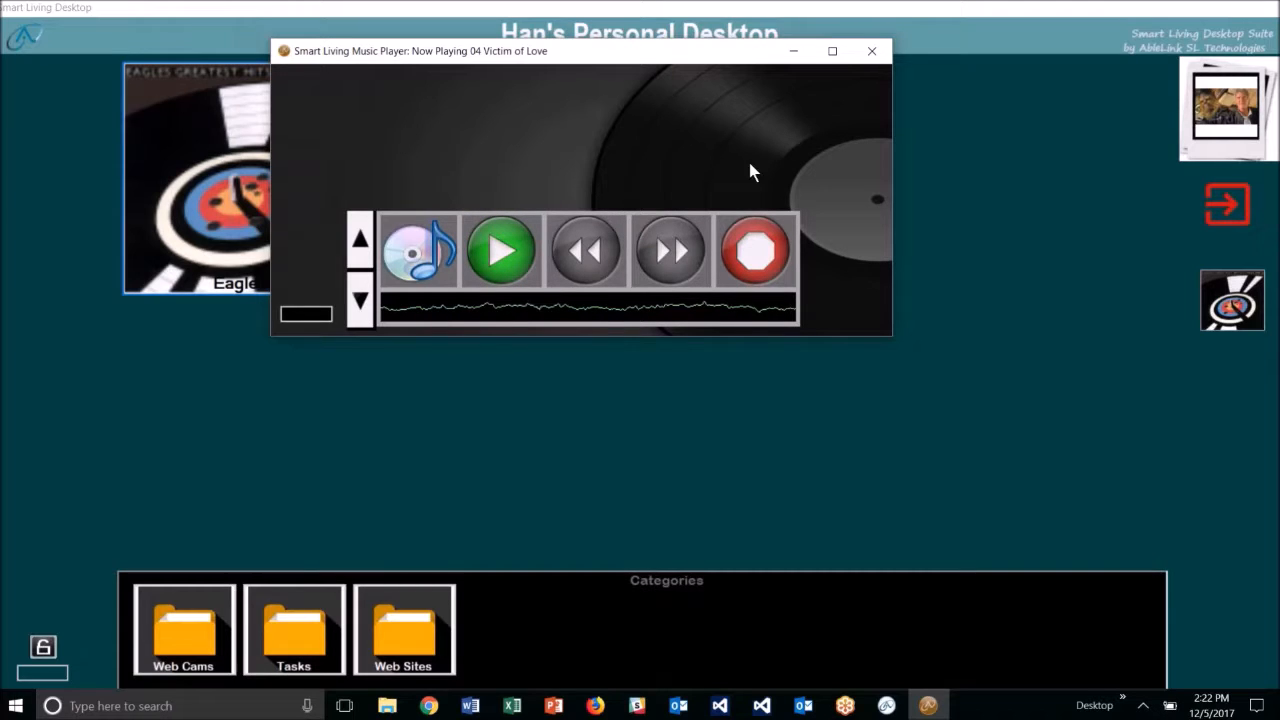
mouse_move(996, 124)
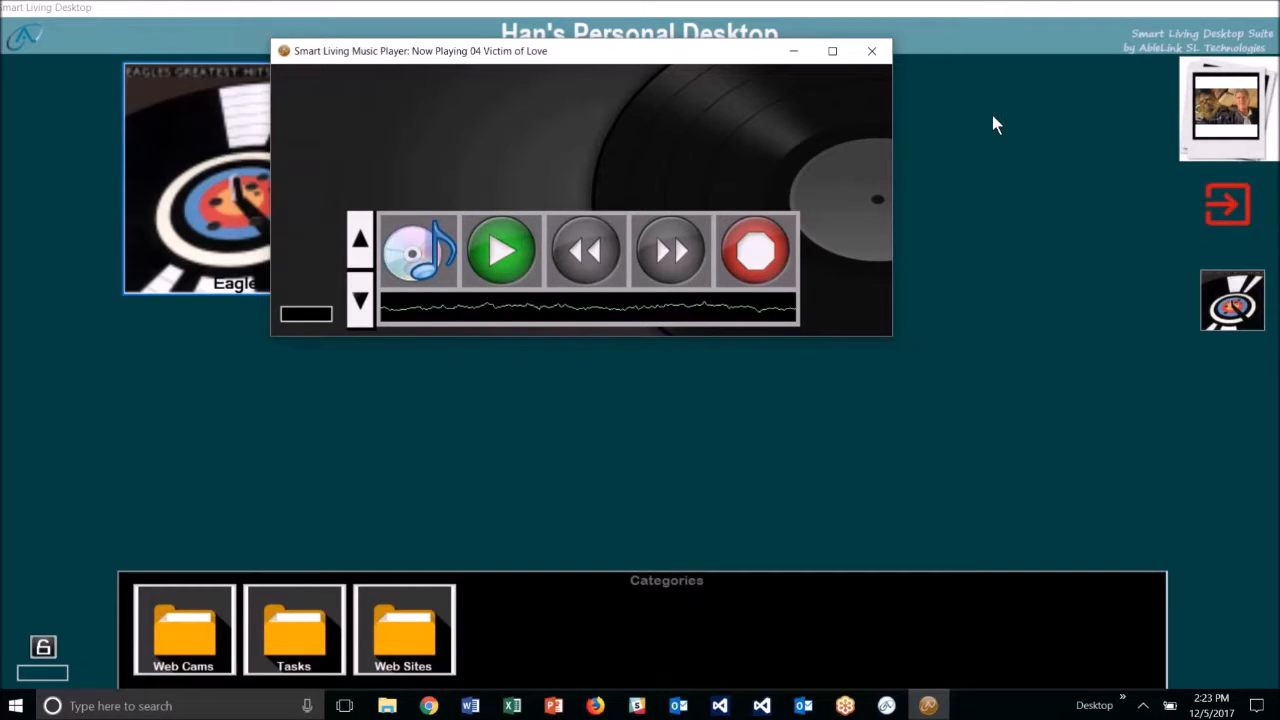
left_click(500, 250)
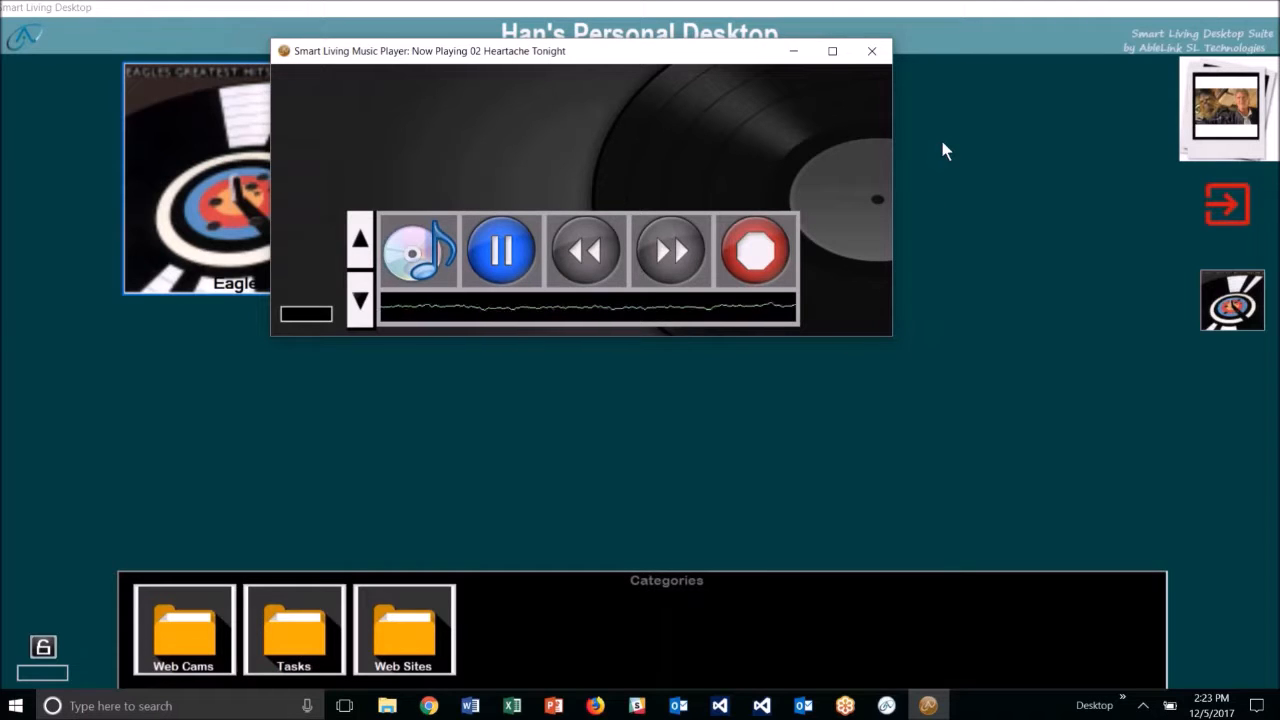
Close the player, relaunch it from the Eagles desktop button, then close it again
left_click(872, 50)
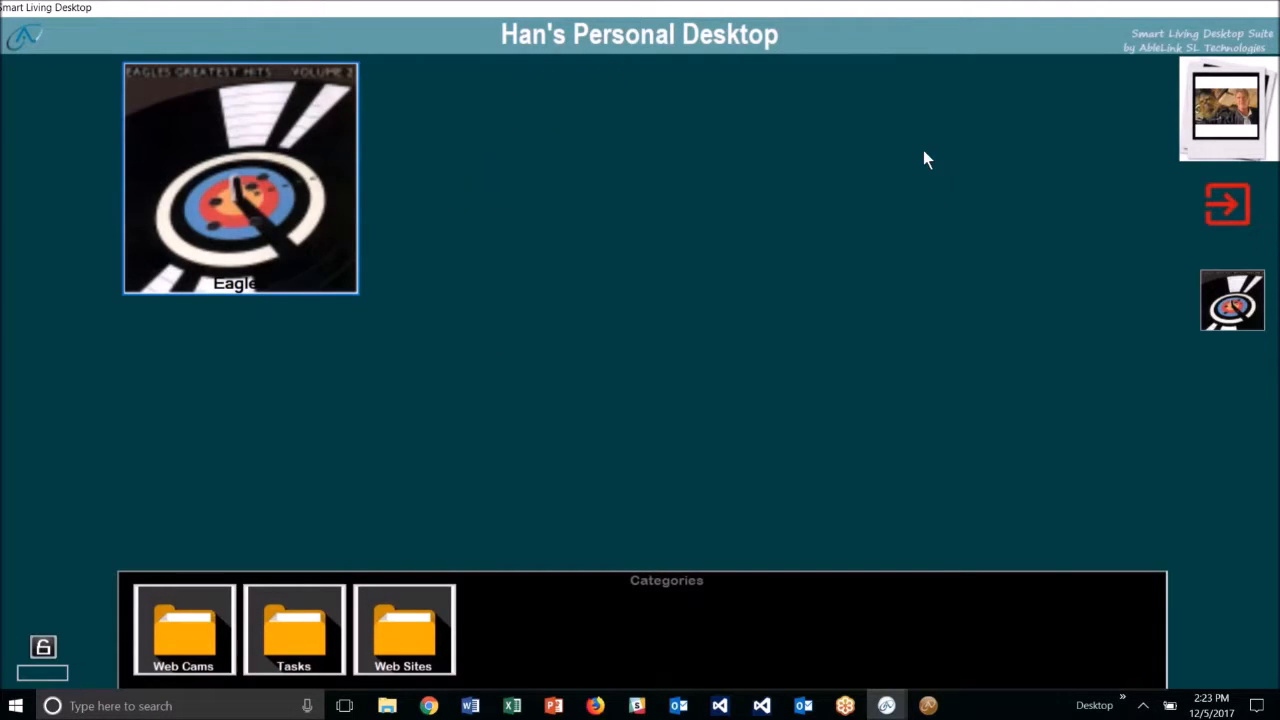
mouse_move(696, 232)
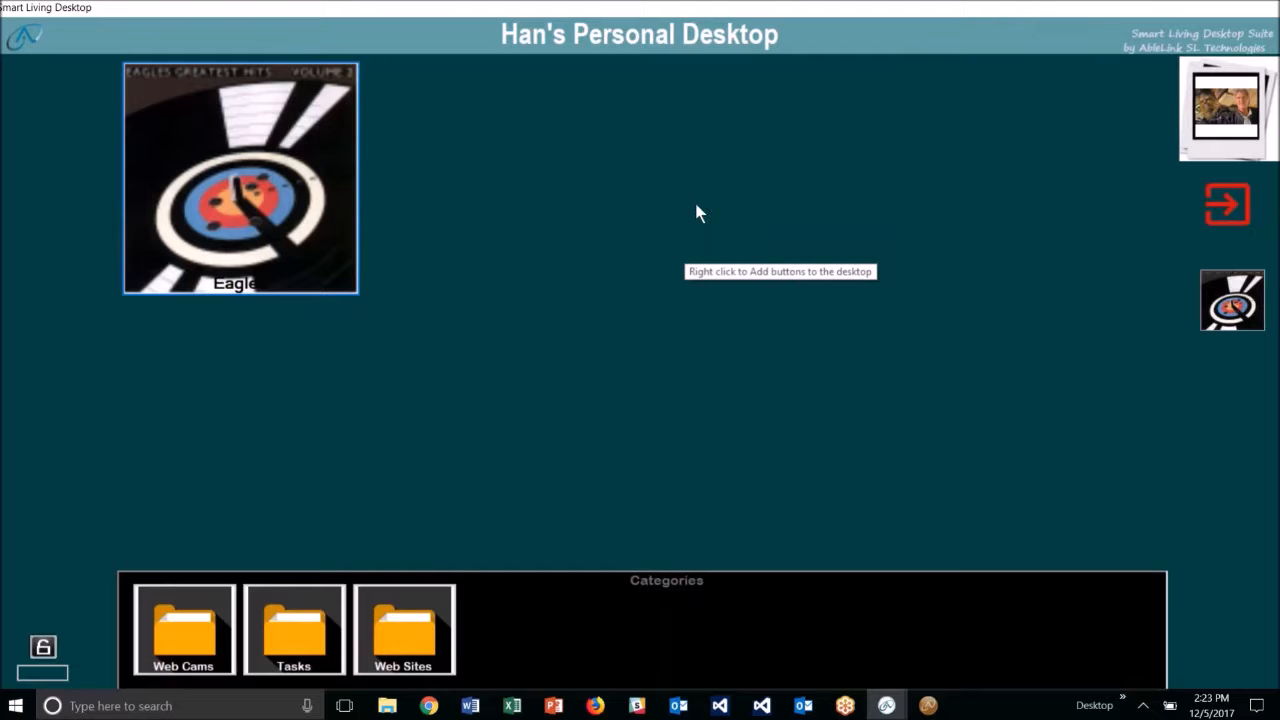
mouse_move(1088, 268)
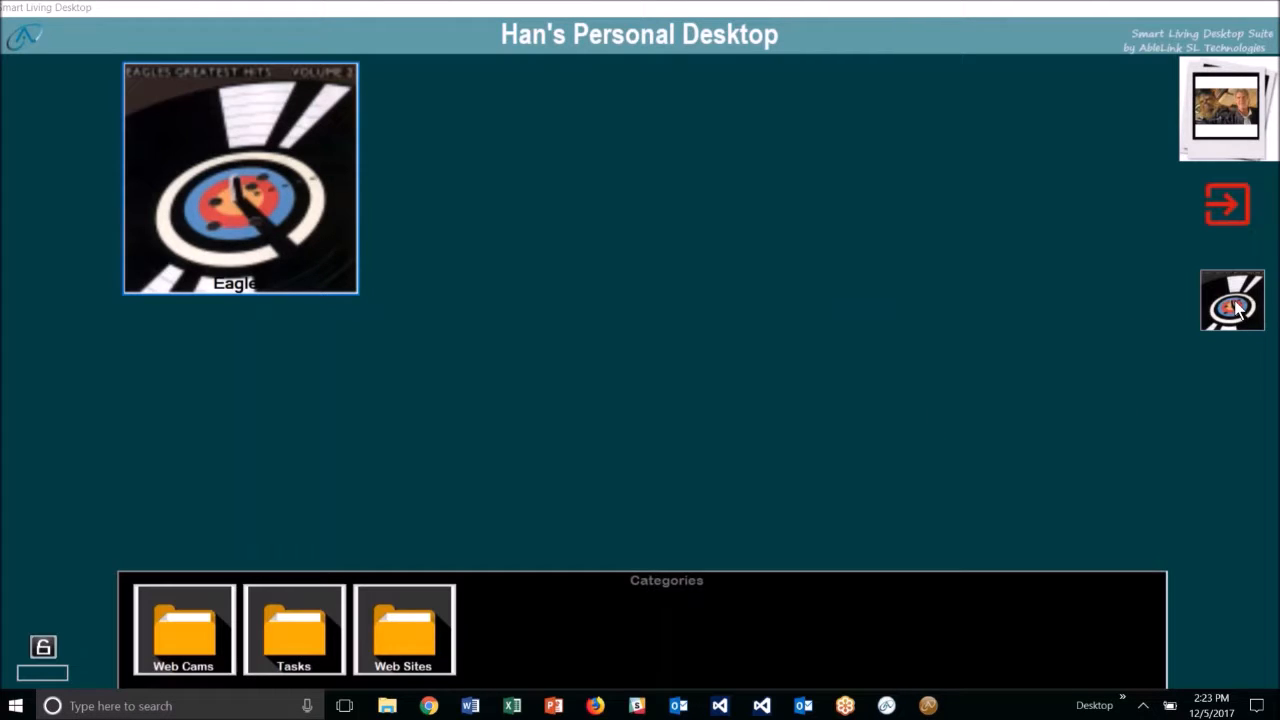
left_click(1232, 300)
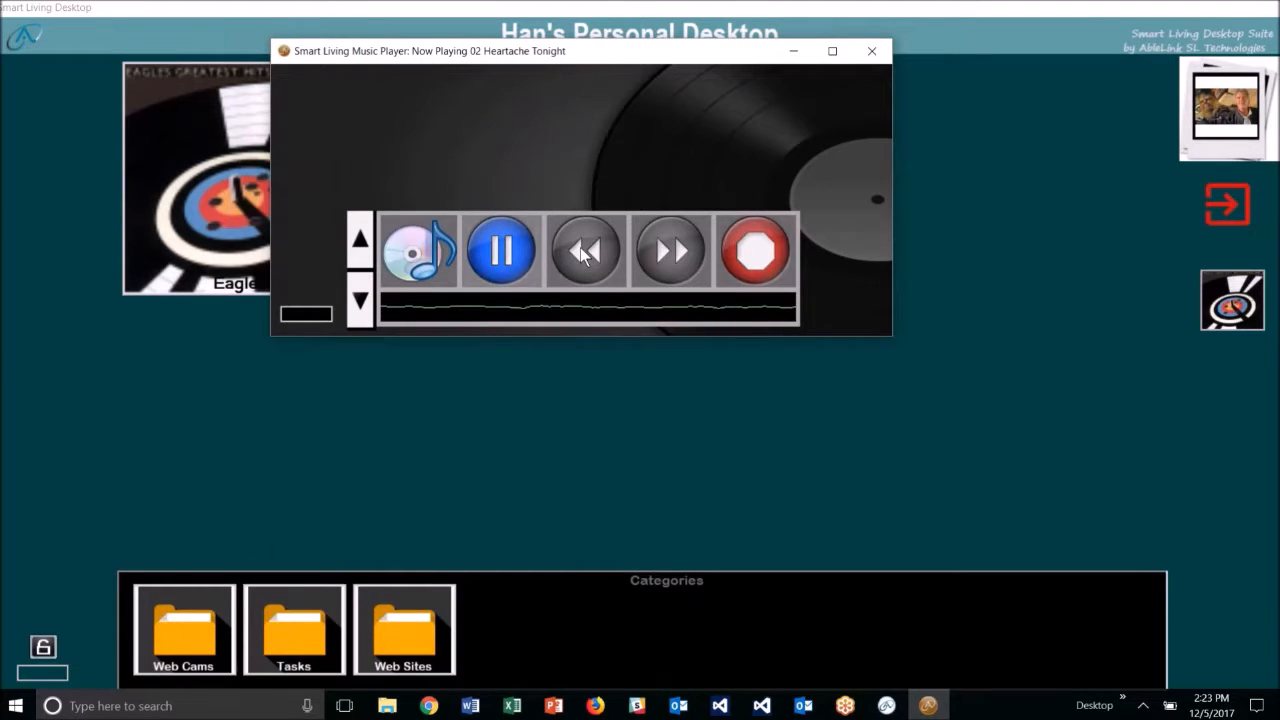
left_click(872, 52)
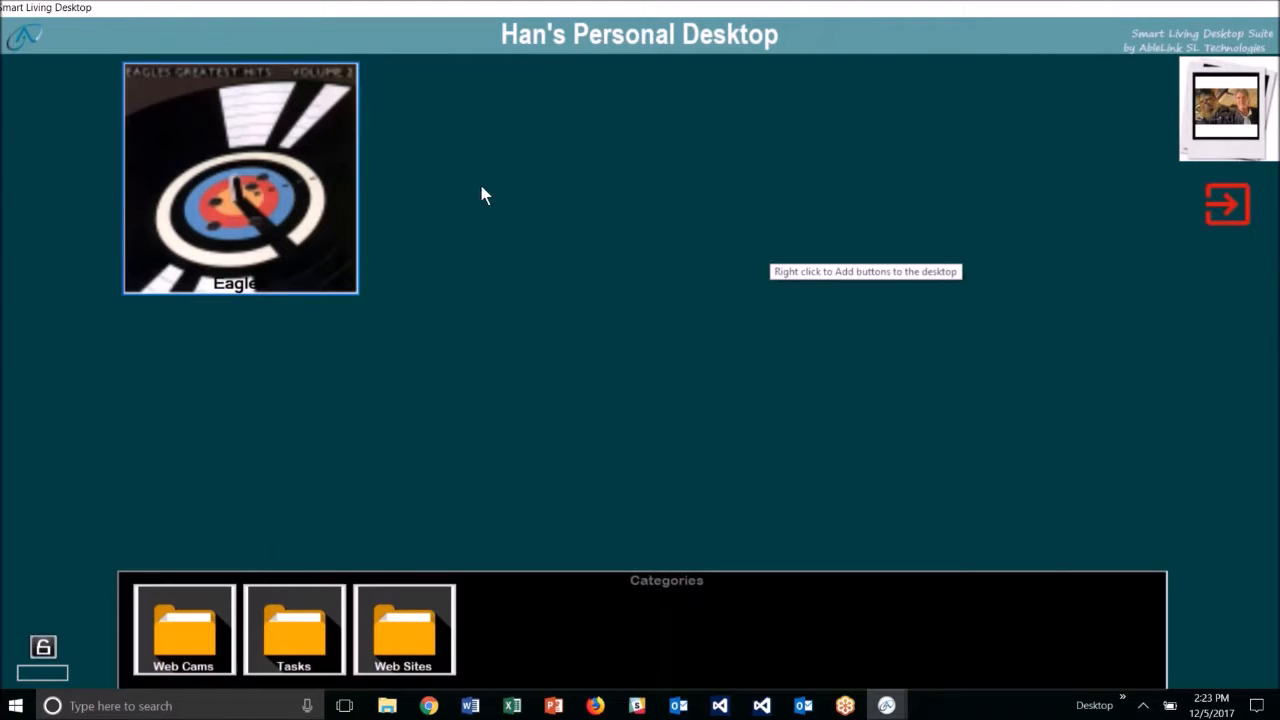
Create a second desktop button via New Button and make it a Media button
right_click(484, 194)
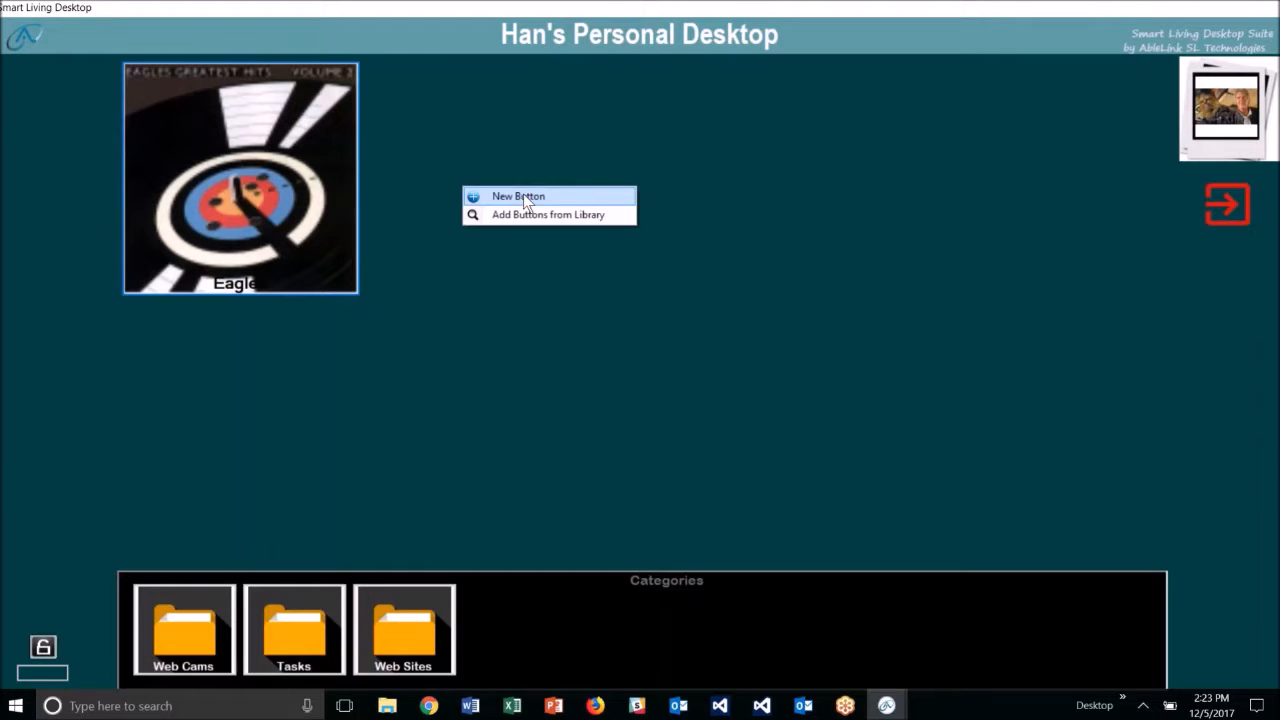
left_click(518, 196)
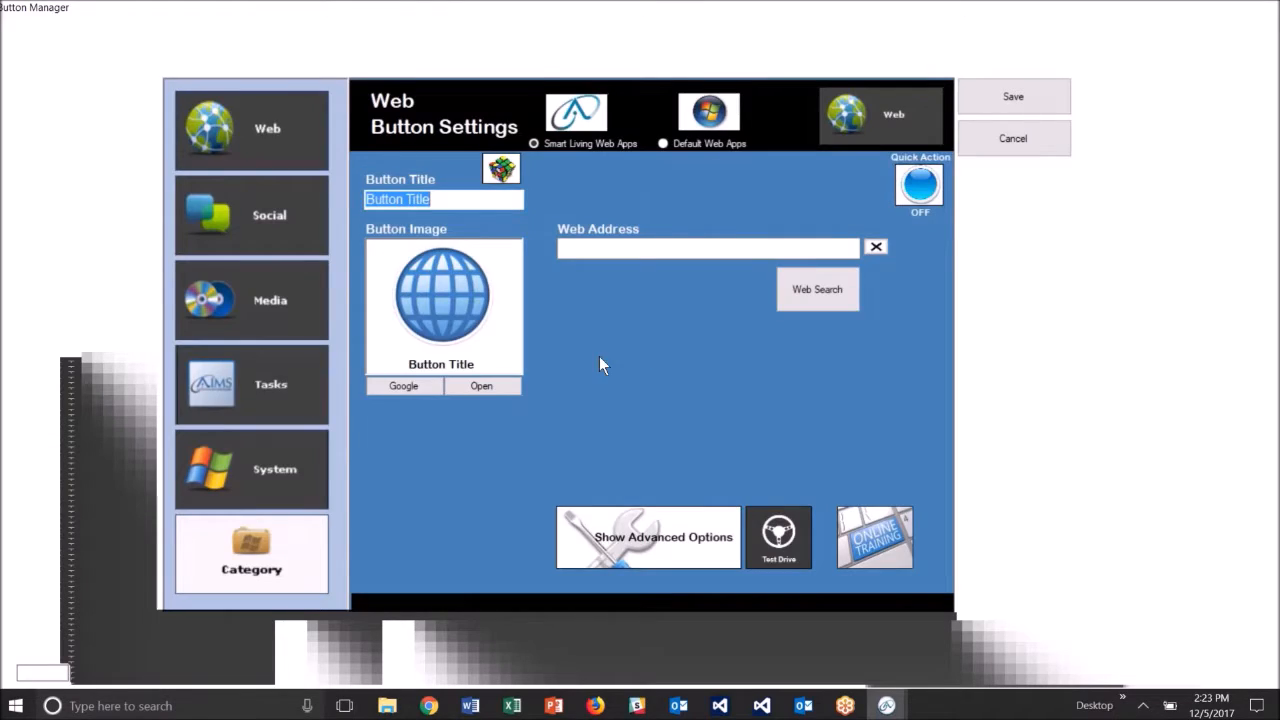
mouse_move(584, 370)
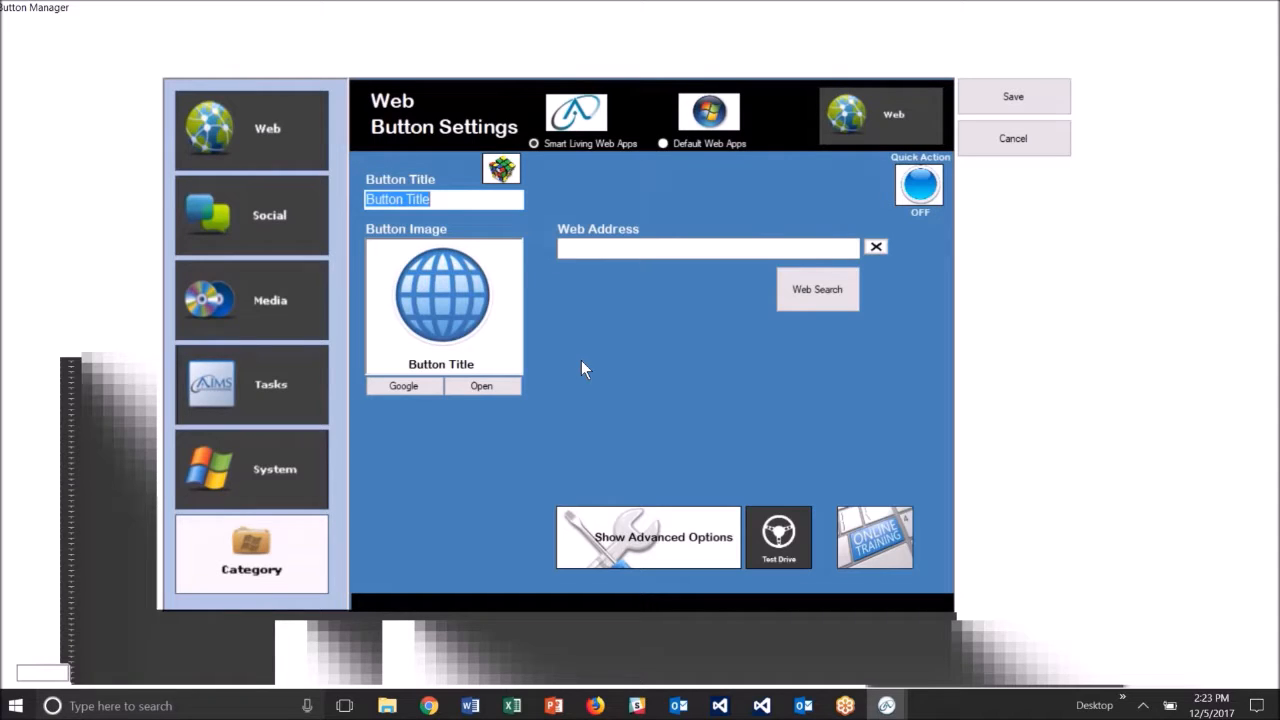
mouse_move(816, 288)
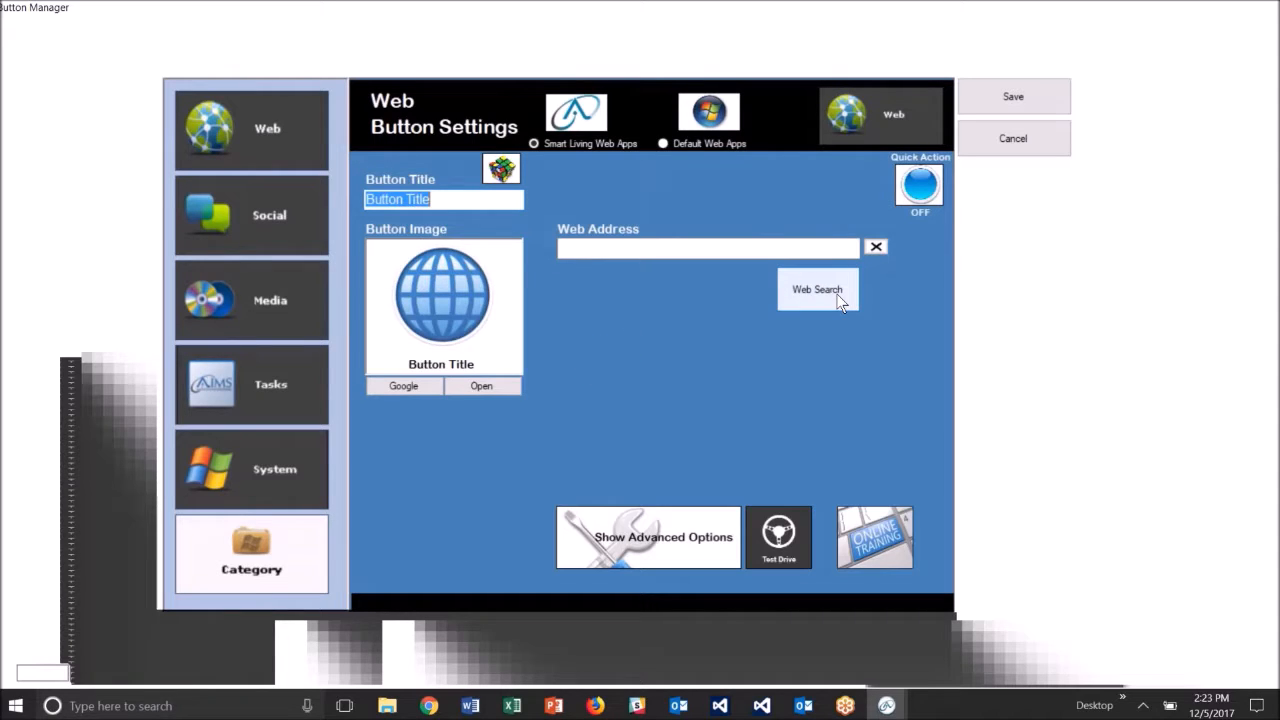
left_click(252, 300)
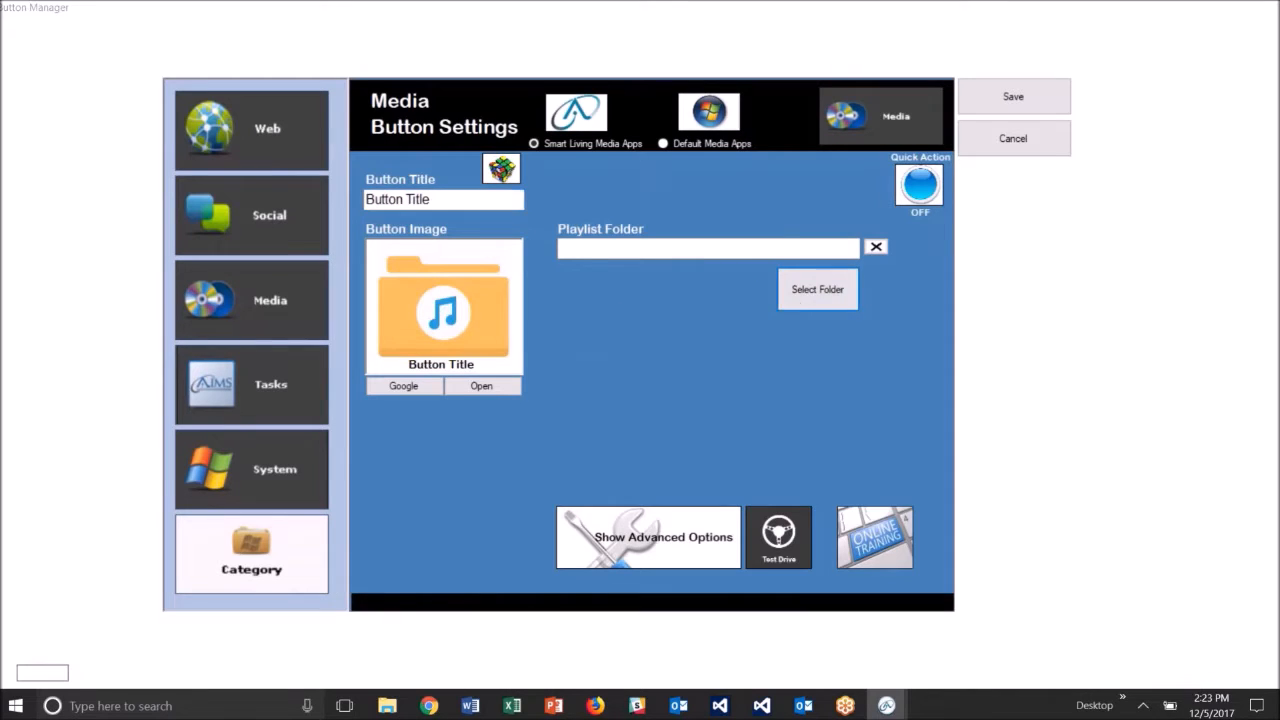
Choose Electric Light Orchestra's All Over The World folder as the playlist, auto-filling the title
left_click(816, 288)
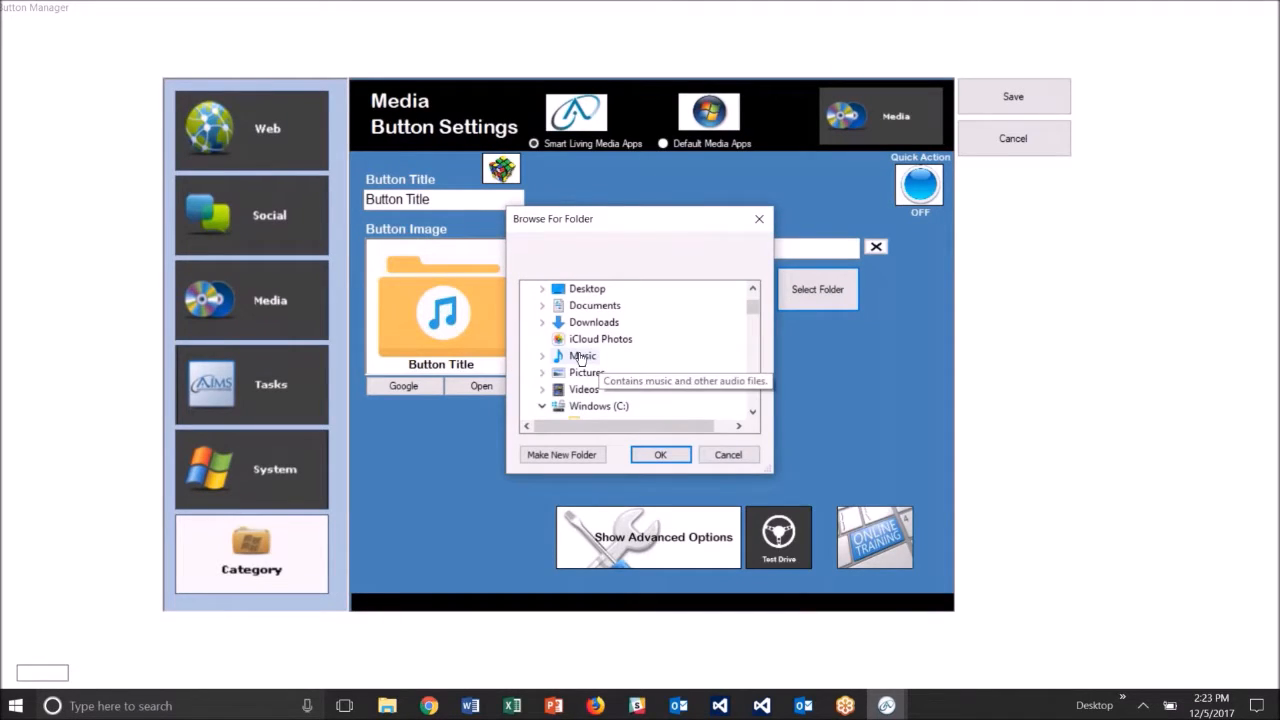
left_click(542, 356)
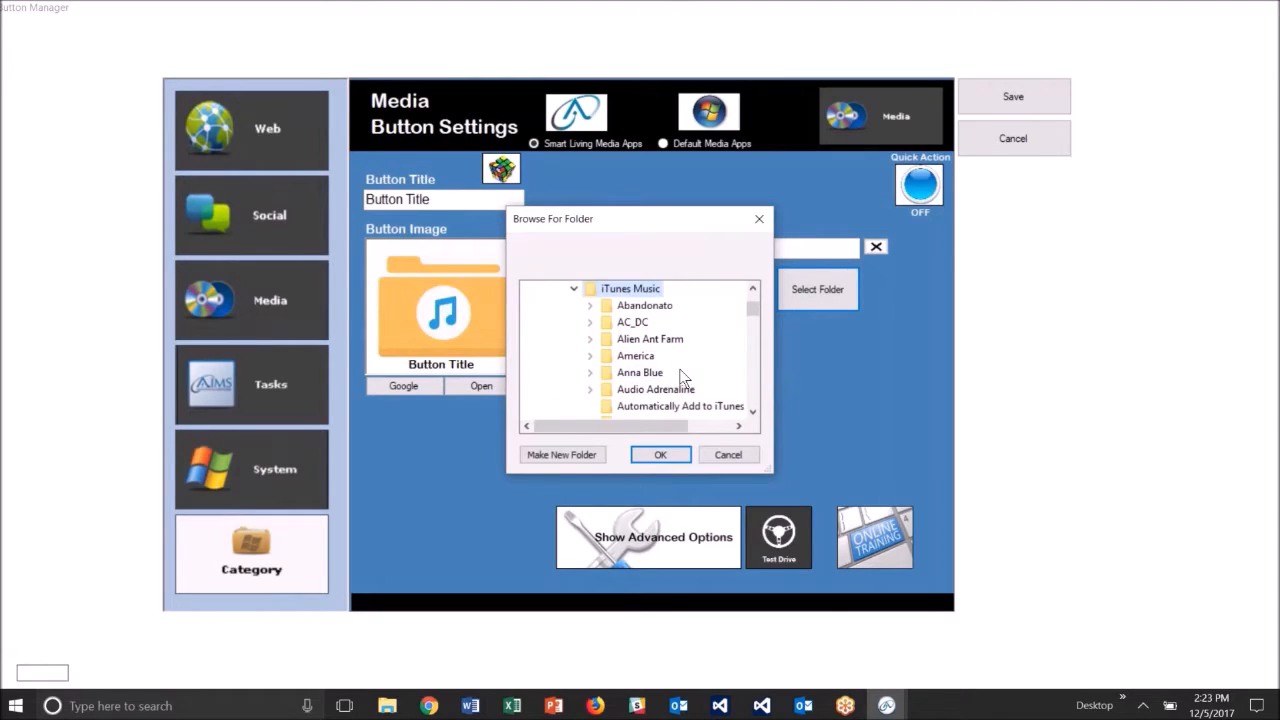
scroll("down", 3)
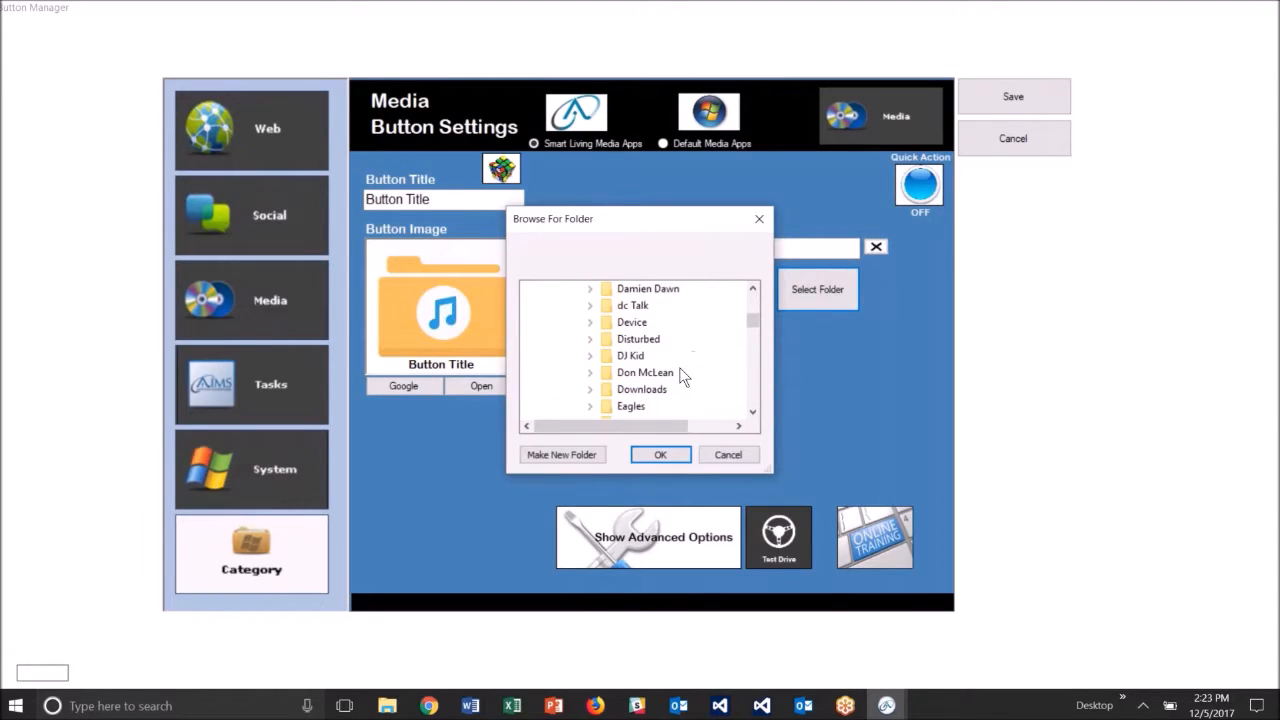
scroll("down", 3)
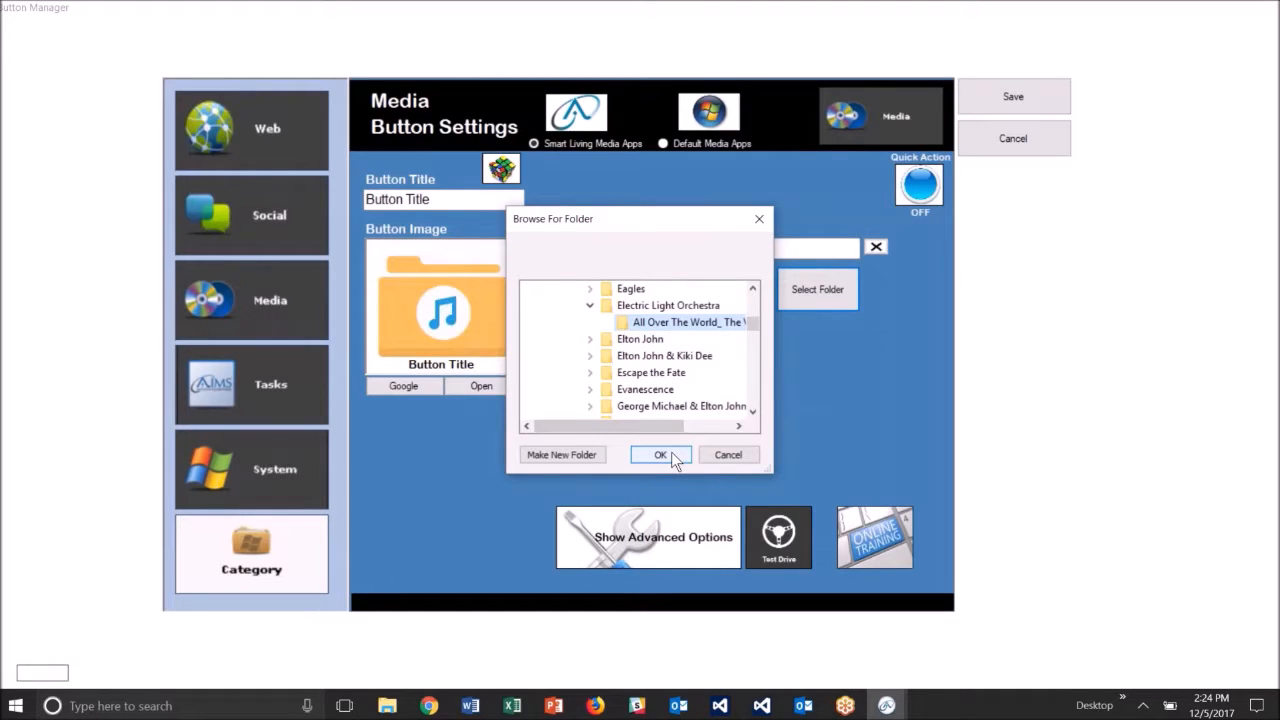
left_click(660, 456)
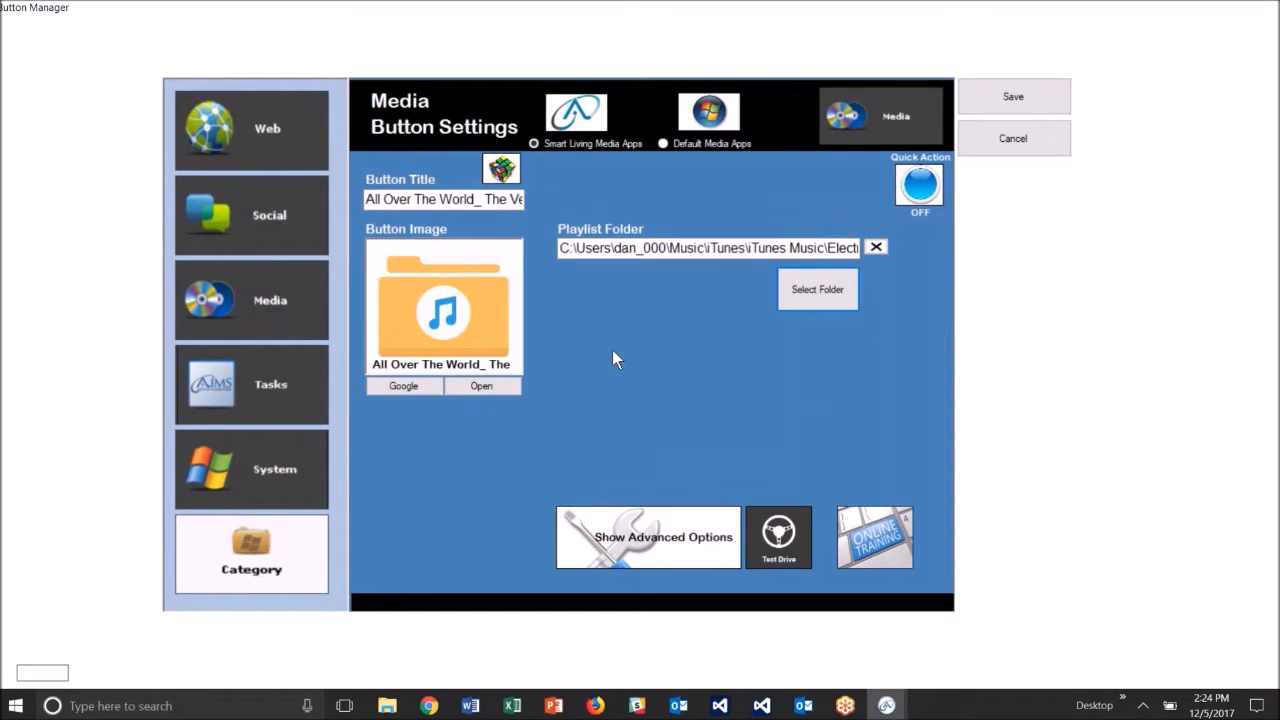
mouse_move(464, 344)
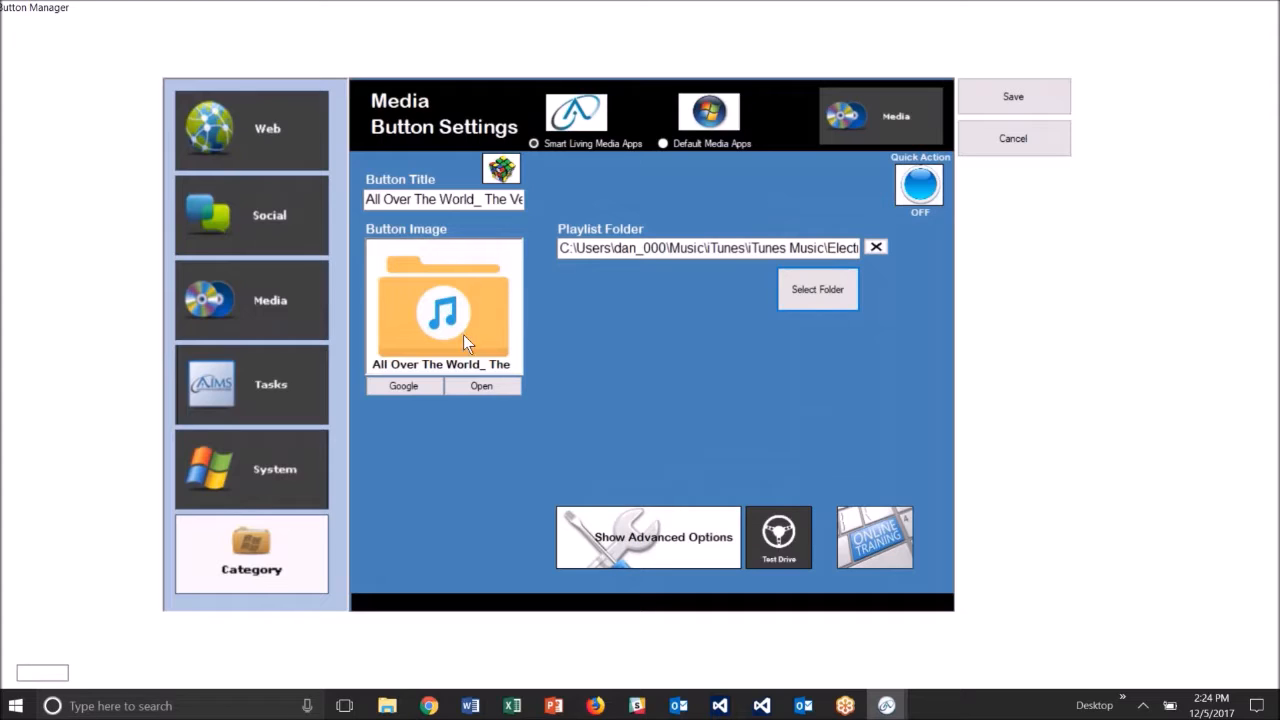
mouse_move(484, 310)
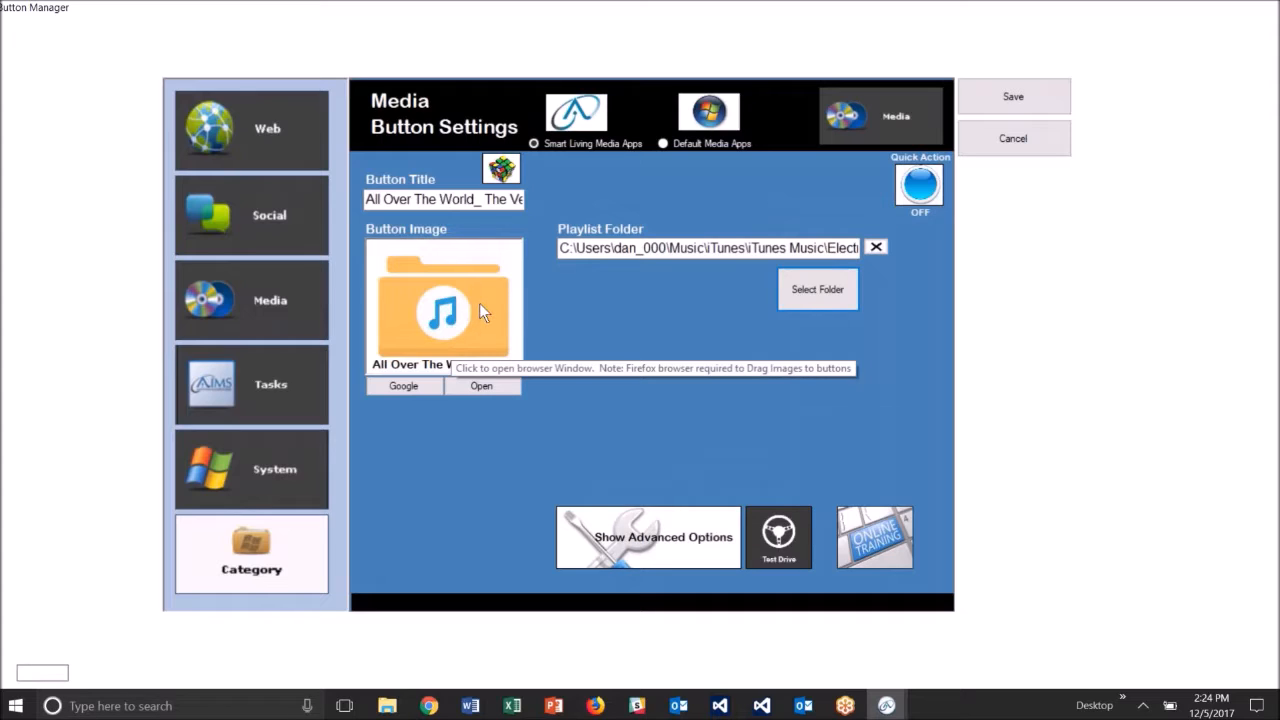
mouse_move(462, 270)
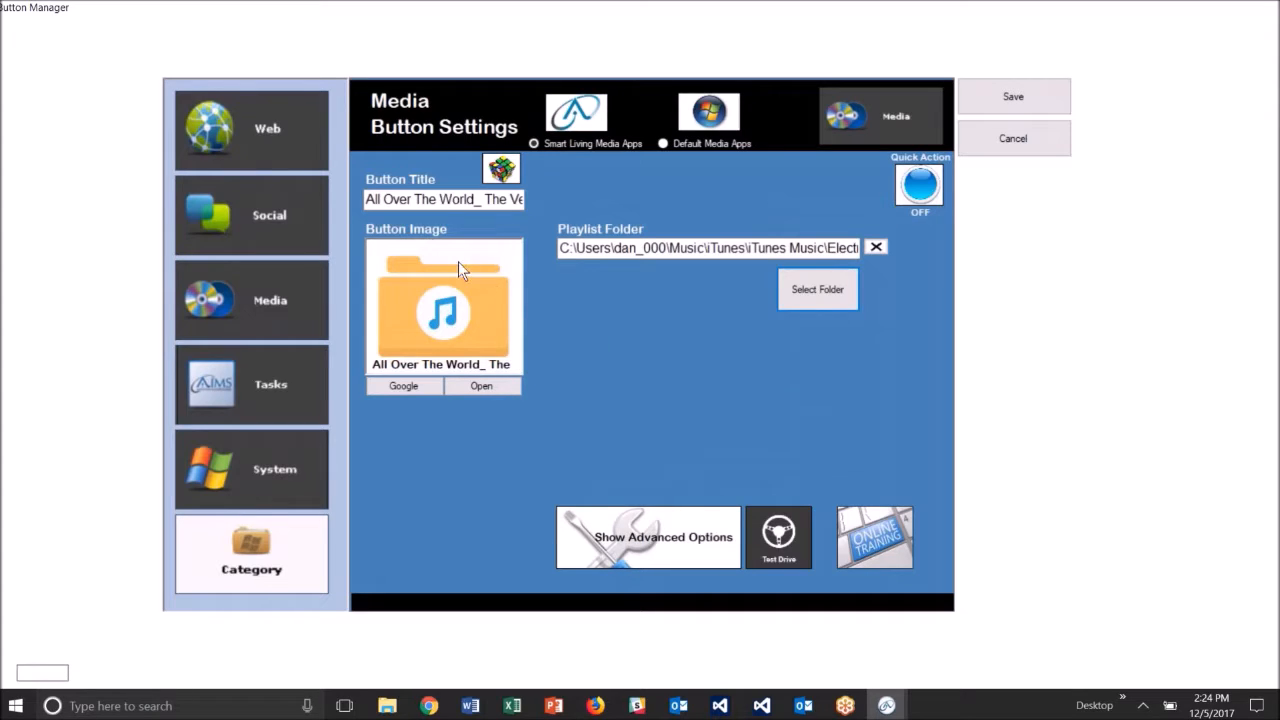
mouse_move(444, 310)
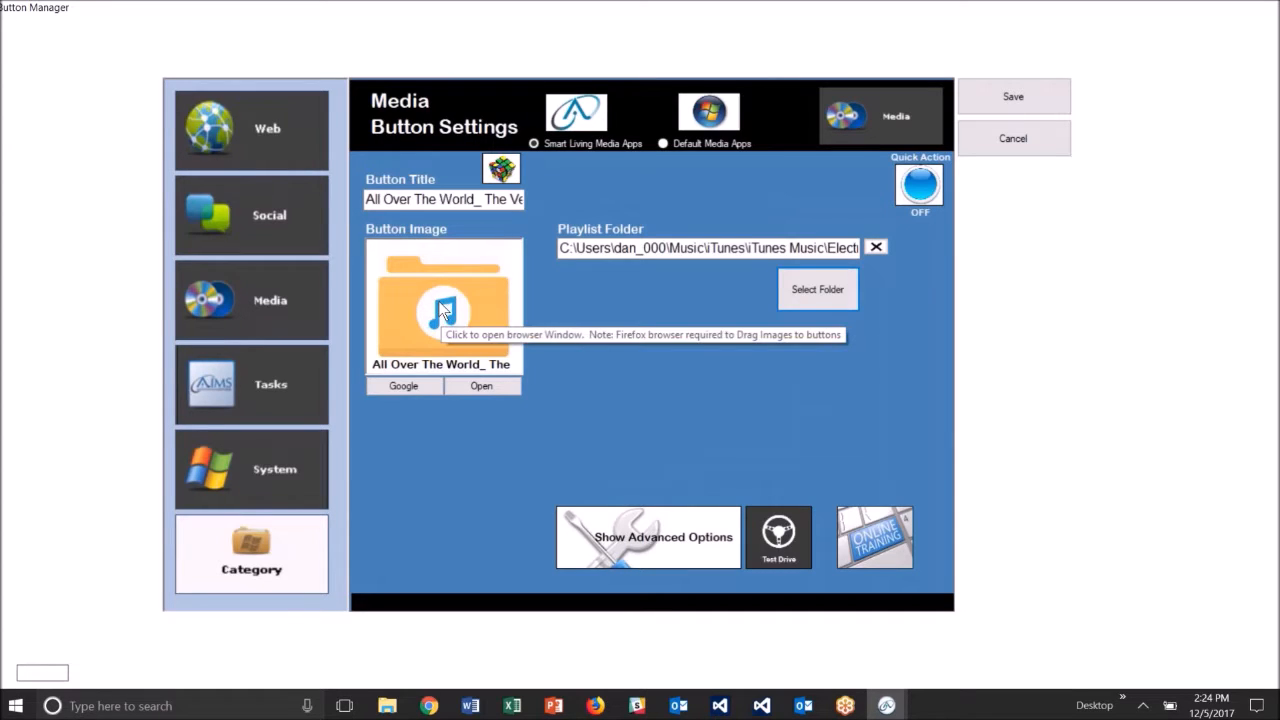
Launch a Google Images search for the ELO album artwork from the Button Image box
left_click(444, 304)
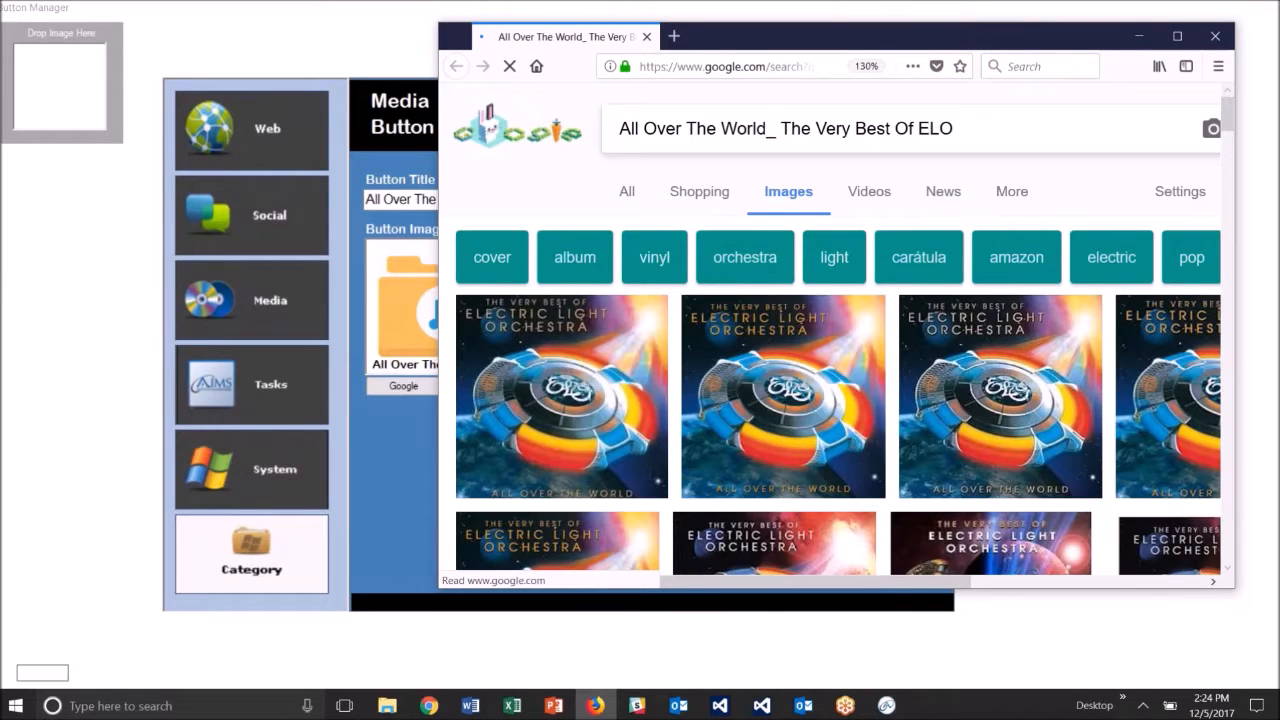
Scroll the Google Images results to find the ELO spaceship album cover for the button image
scroll("down", 3)
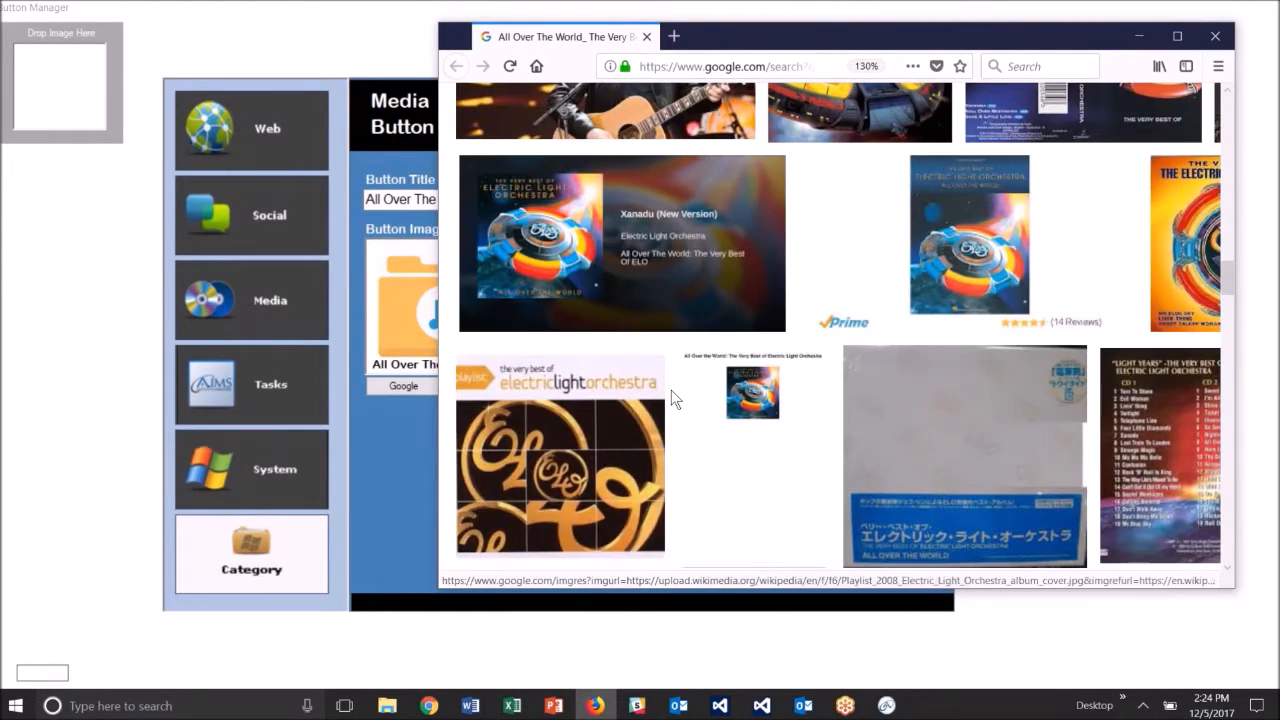
scroll("down", 3)
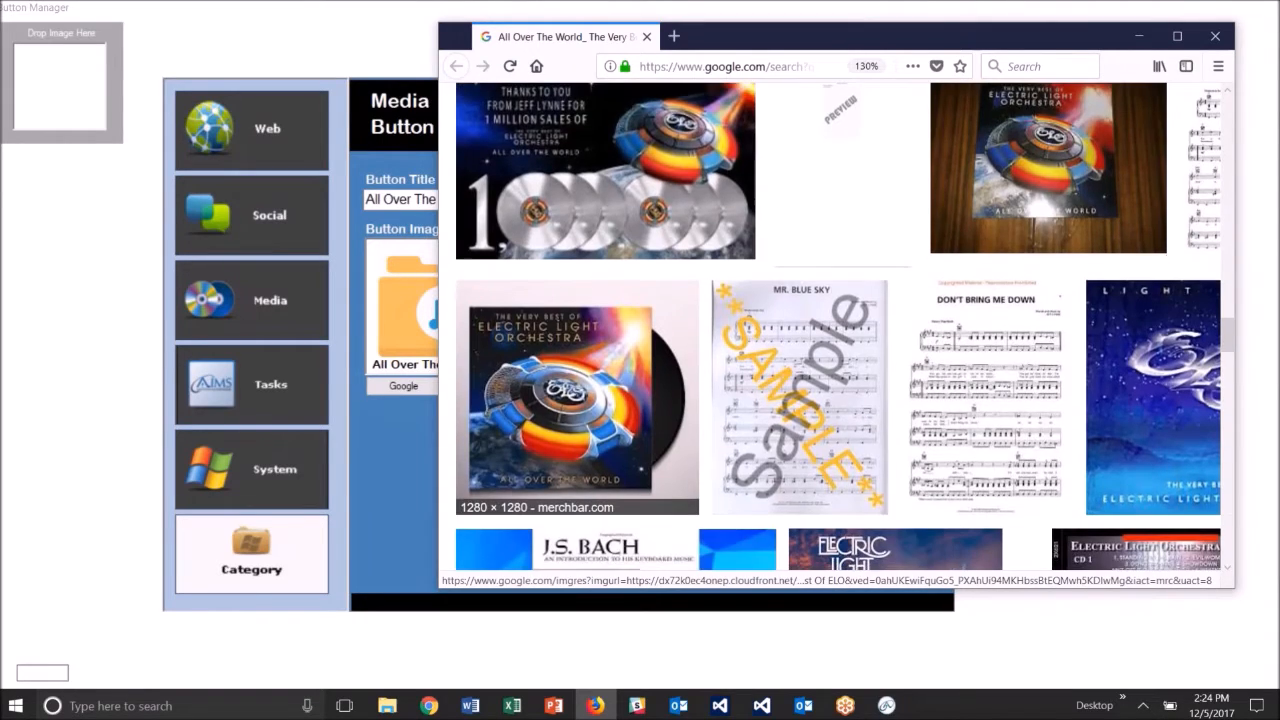
scroll("down", 3)
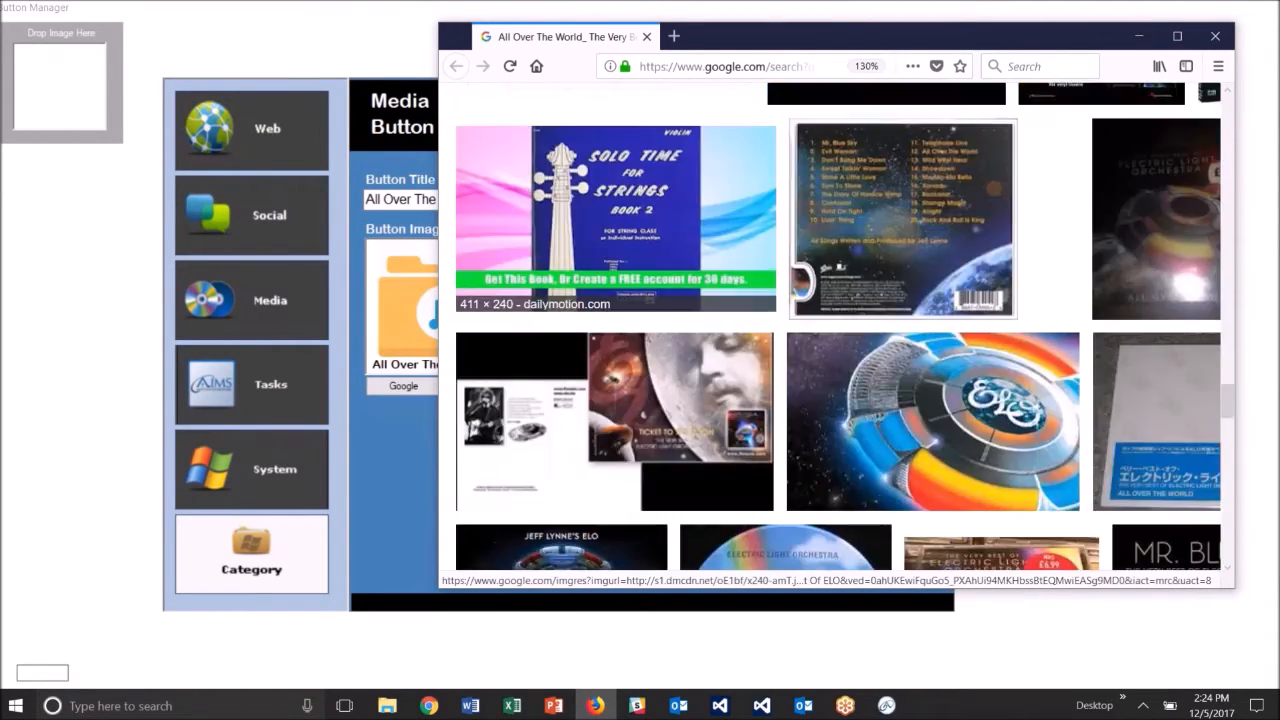
scroll("down", 3)
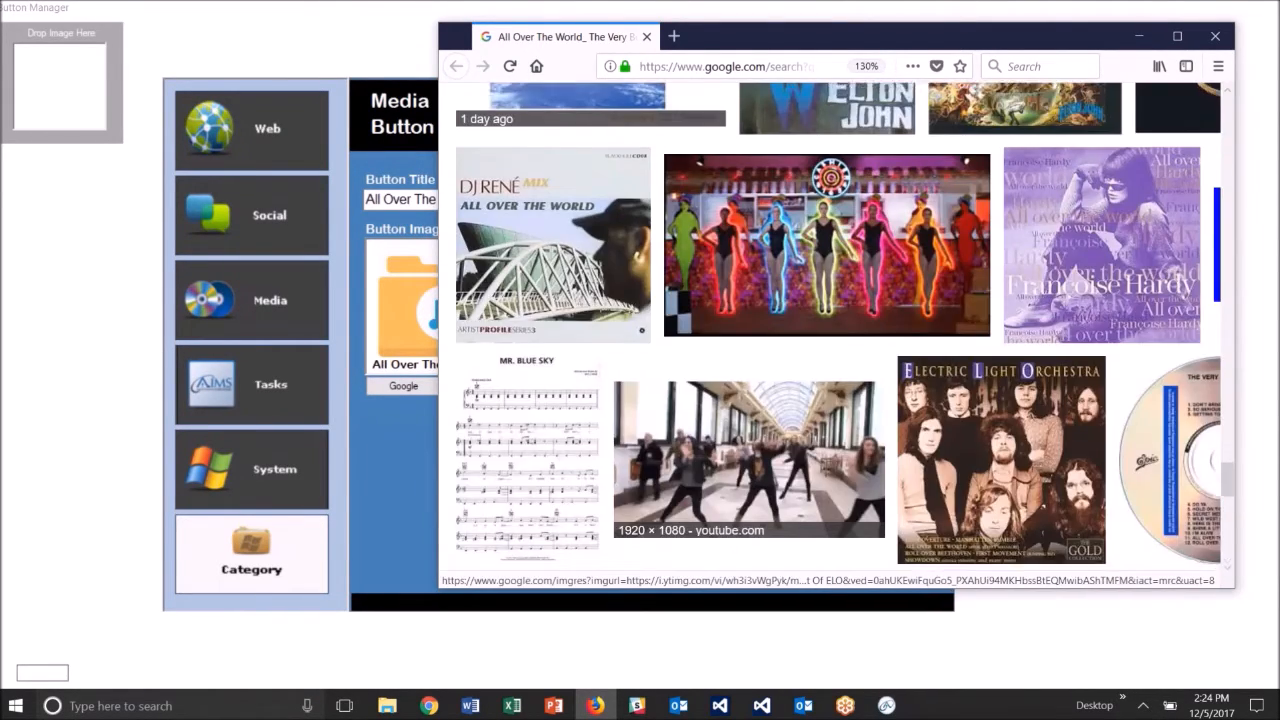
scroll("down", 3)
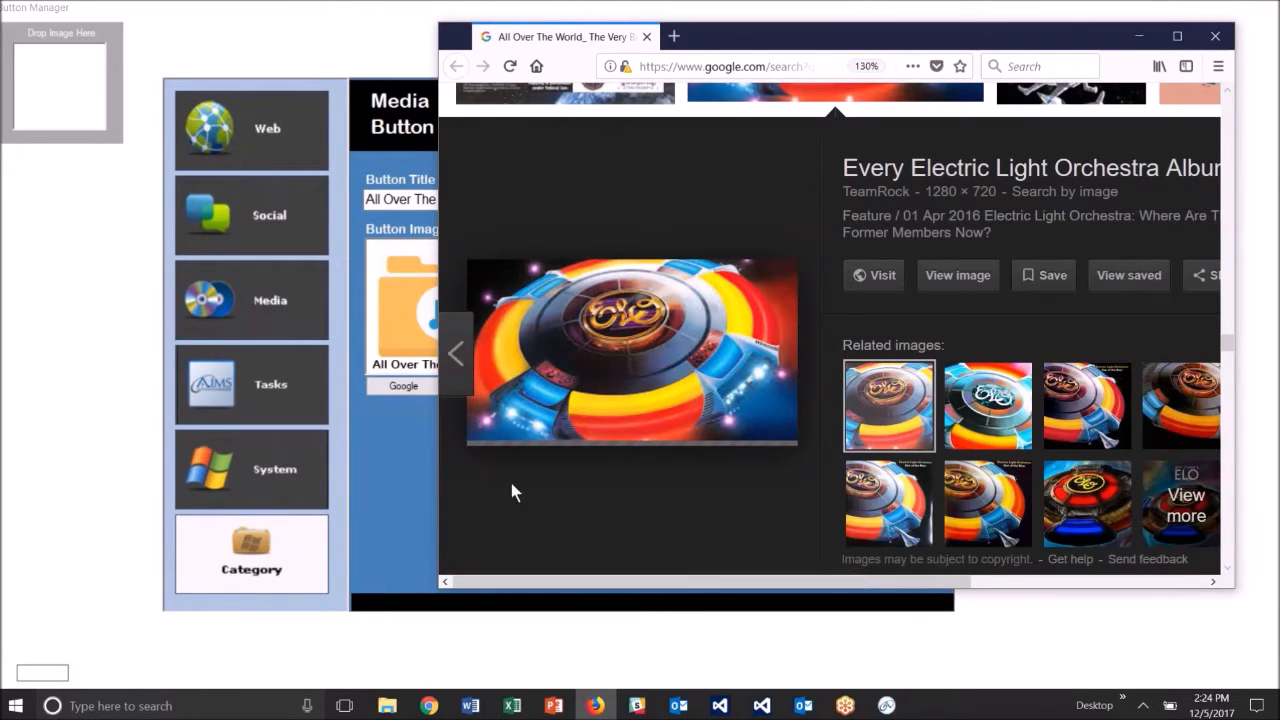
mouse_move(676, 396)
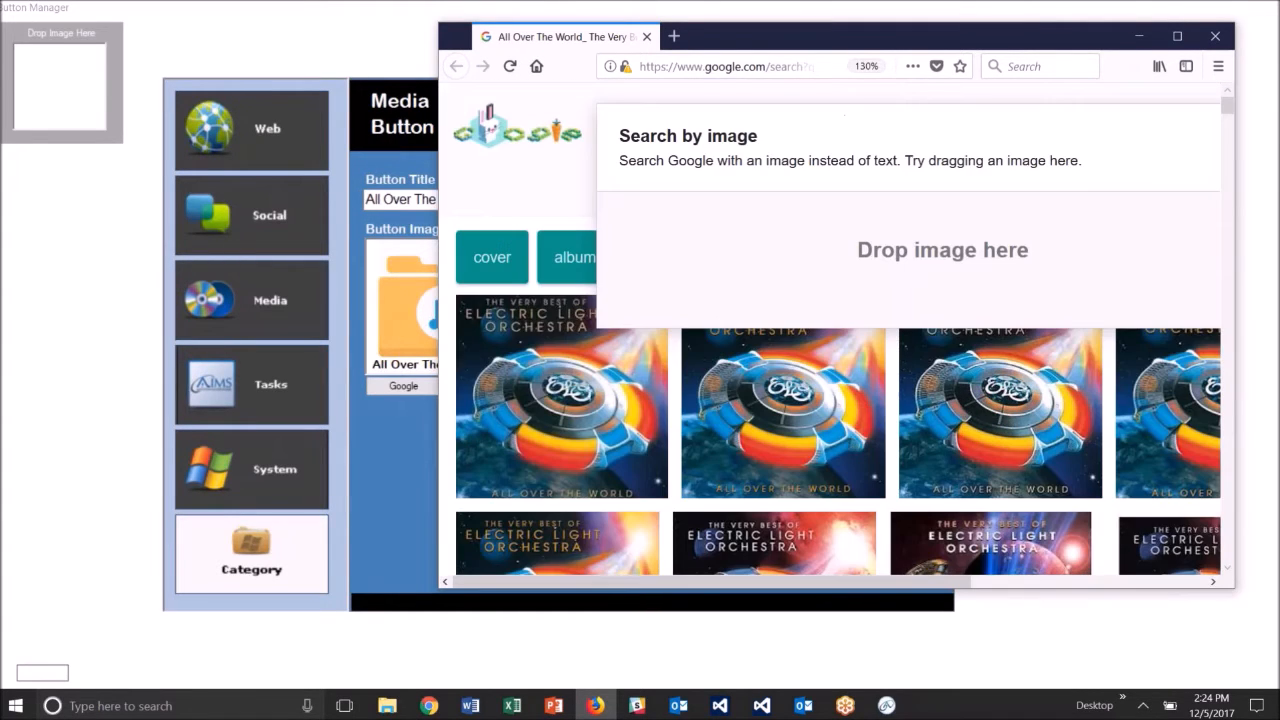
scroll("down", 3)
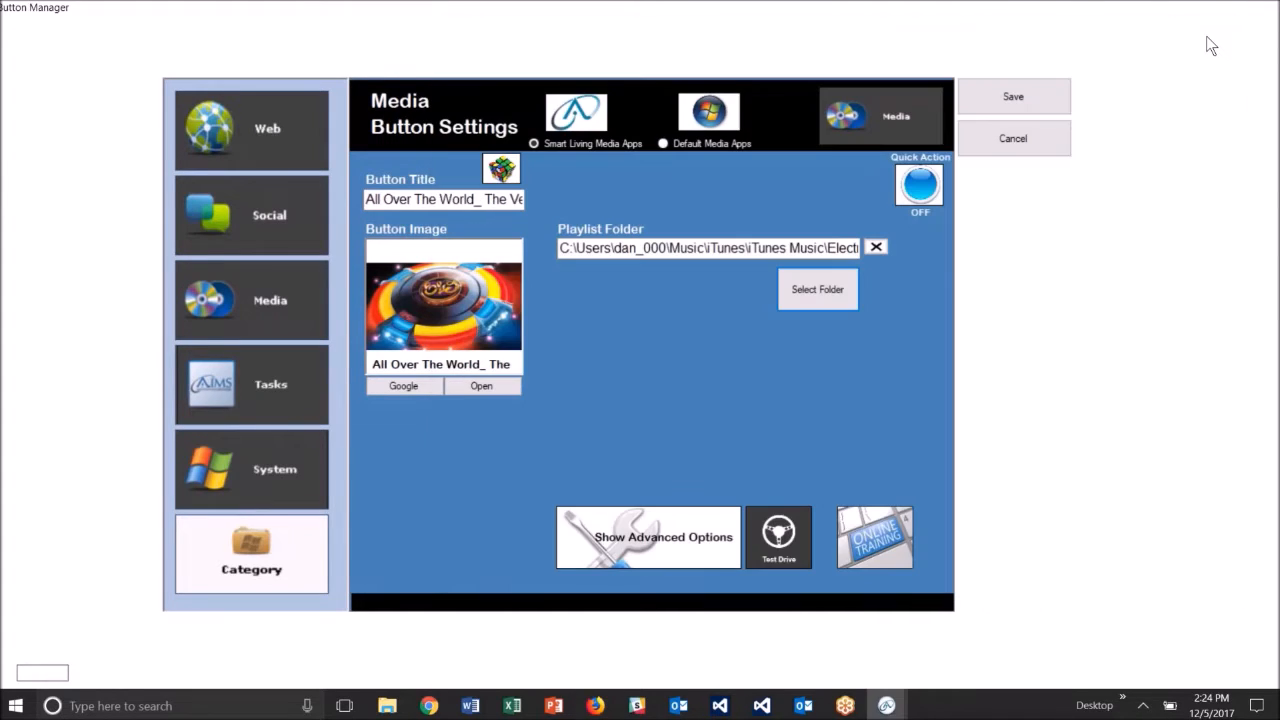
mouse_move(476, 290)
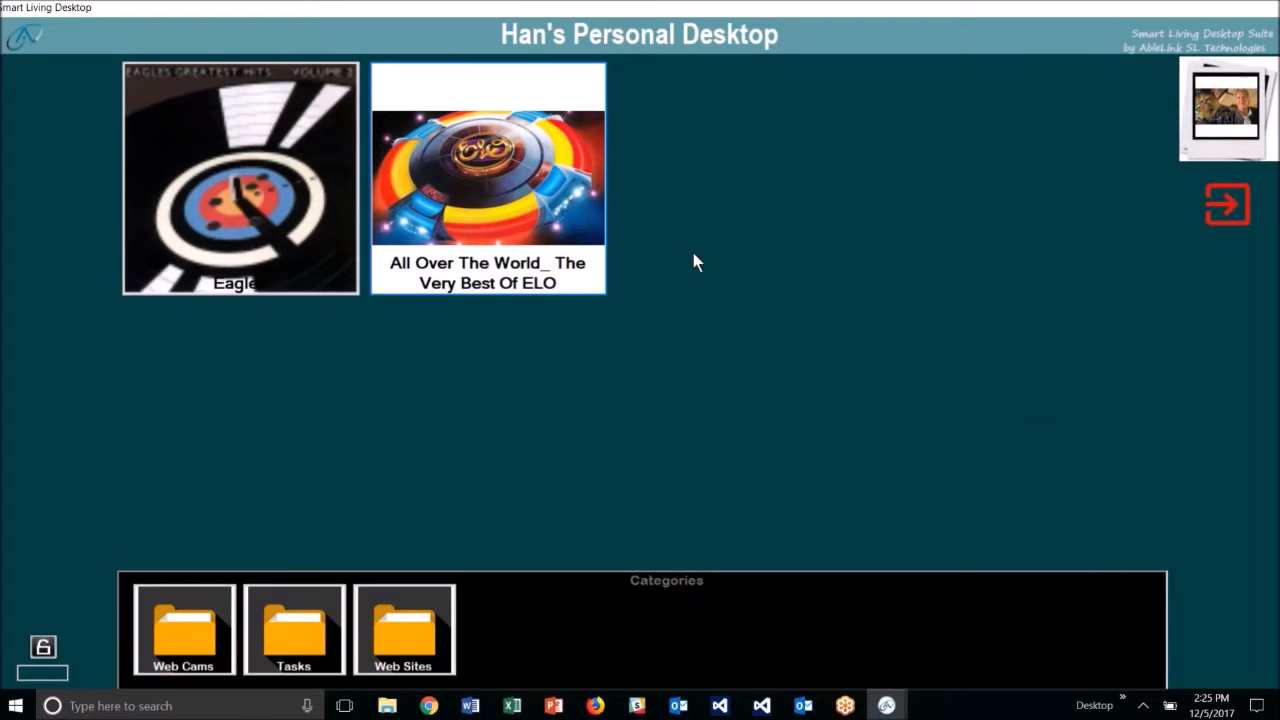
mouse_move(700, 216)
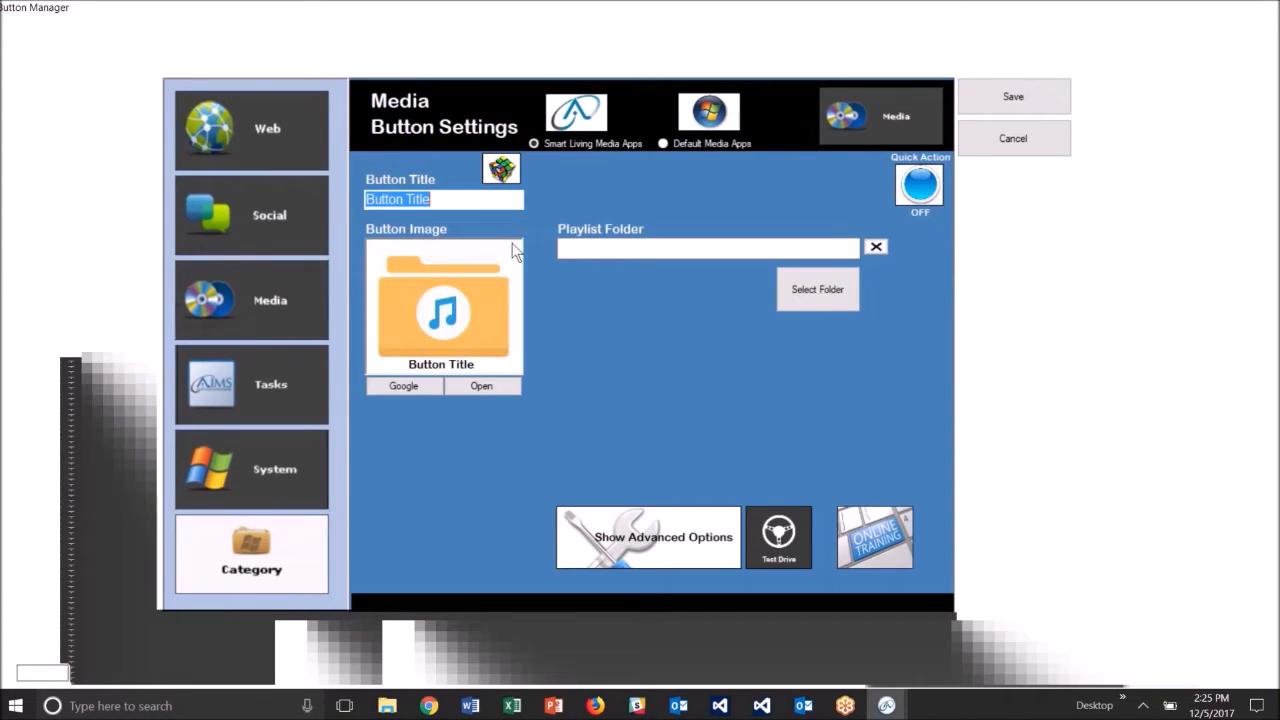
mouse_move(648, 536)
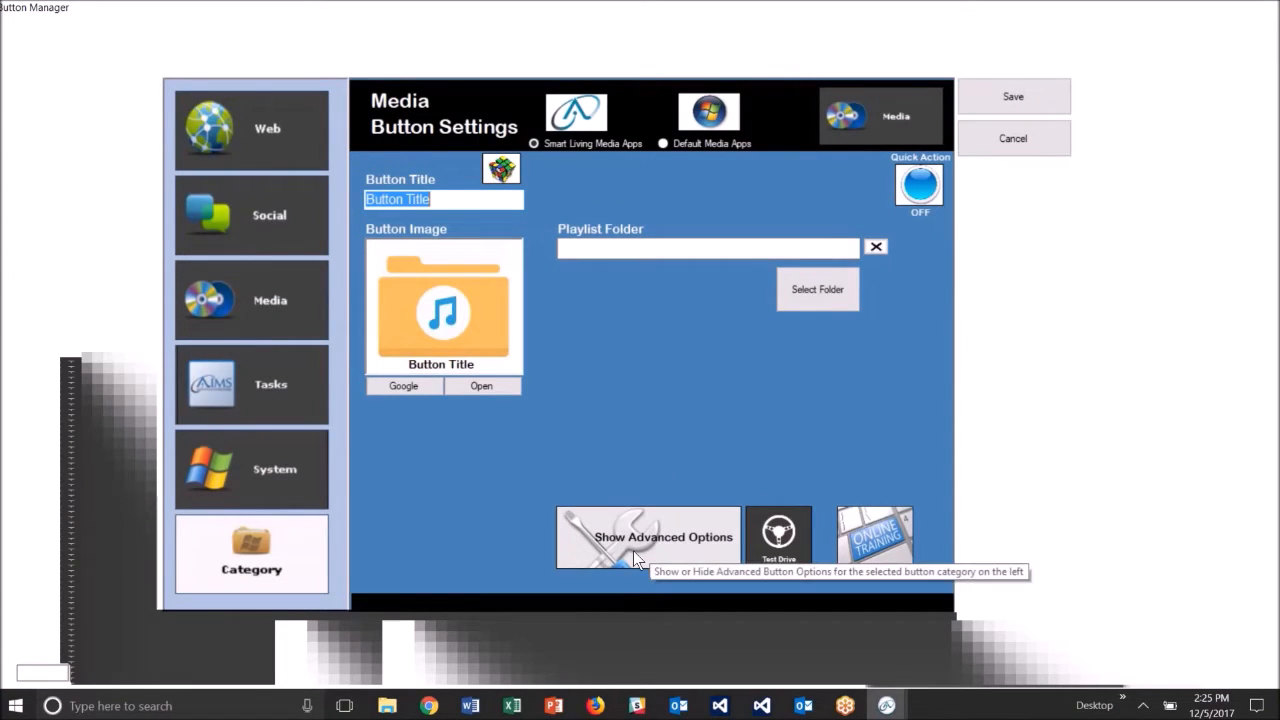
Under advanced options set the button to Music Player single-file mode and start selecting the song in MyMusic
left_click(648, 536)
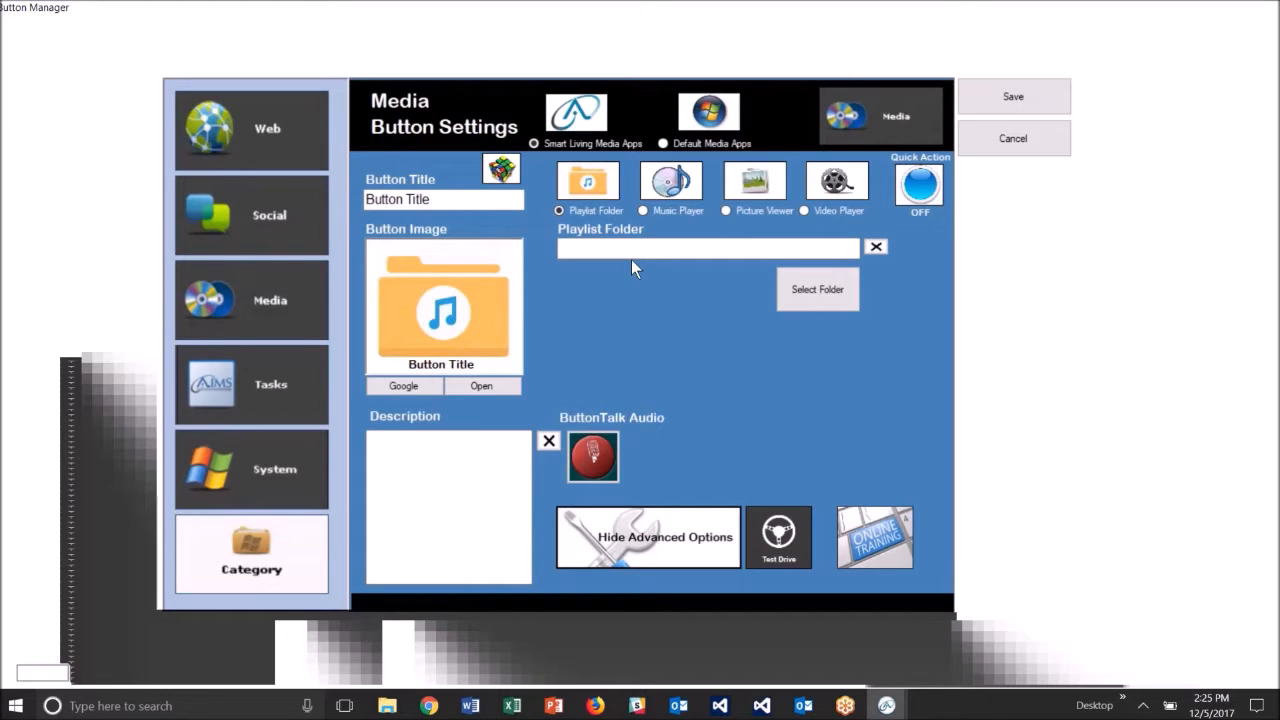
left_click(644, 210)
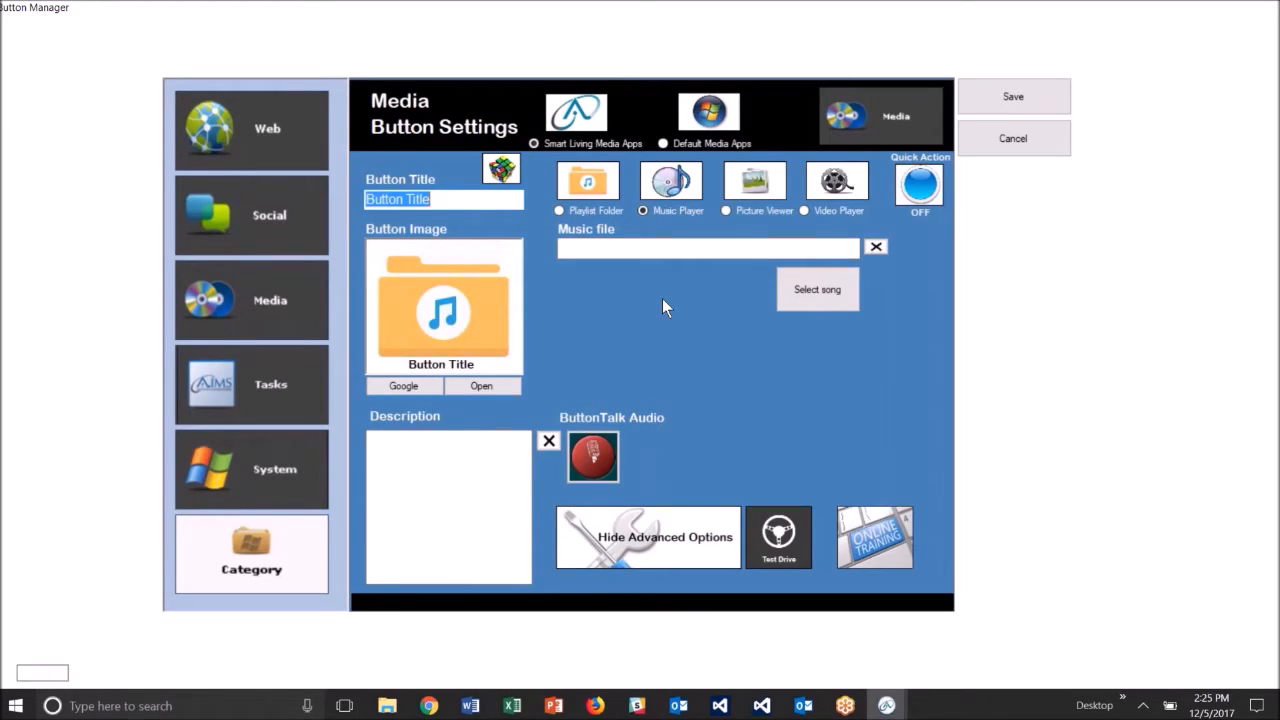
mouse_move(816, 288)
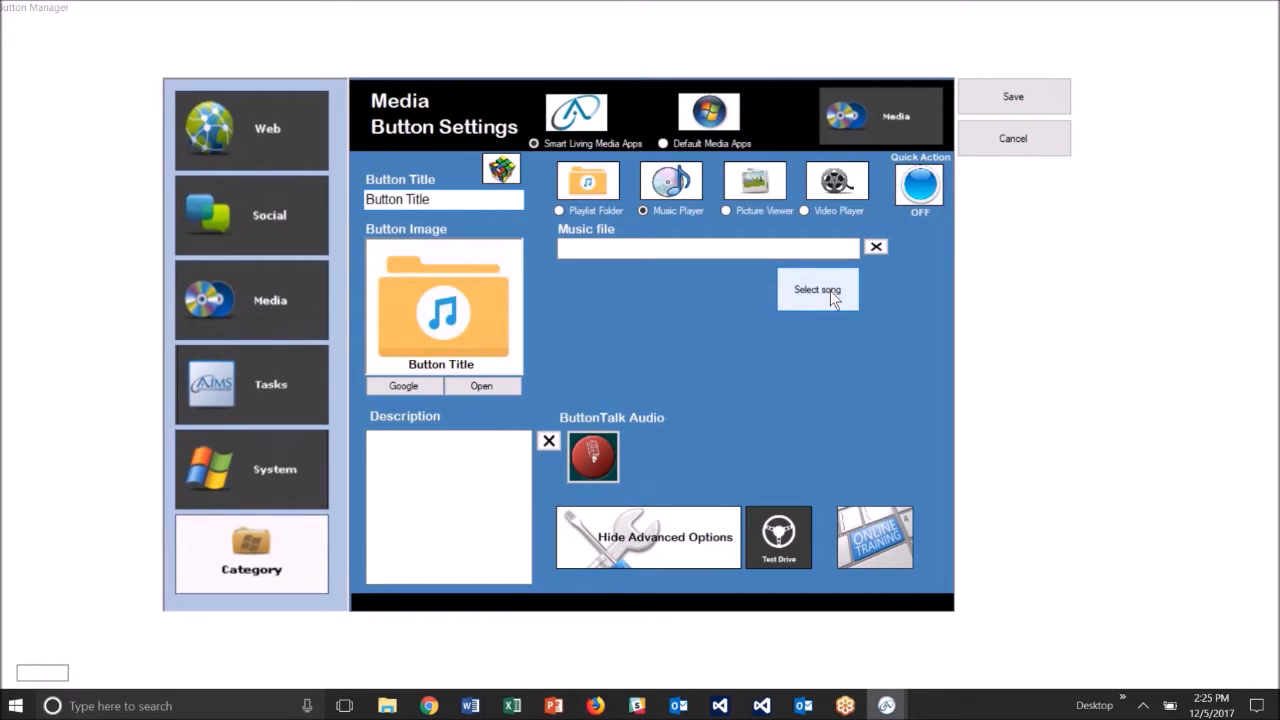
left_click(816, 288)
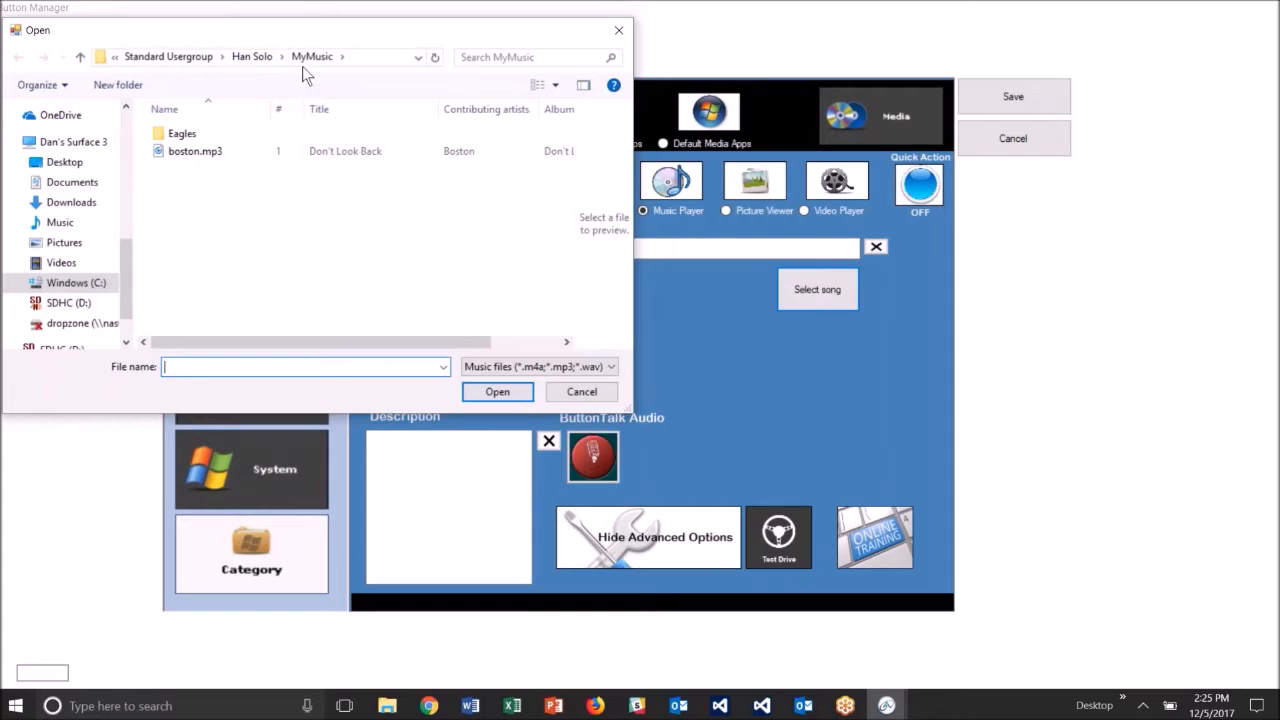
Select boston.mp3 from the MyMusic folder as the new button's song
left_click(196, 152)
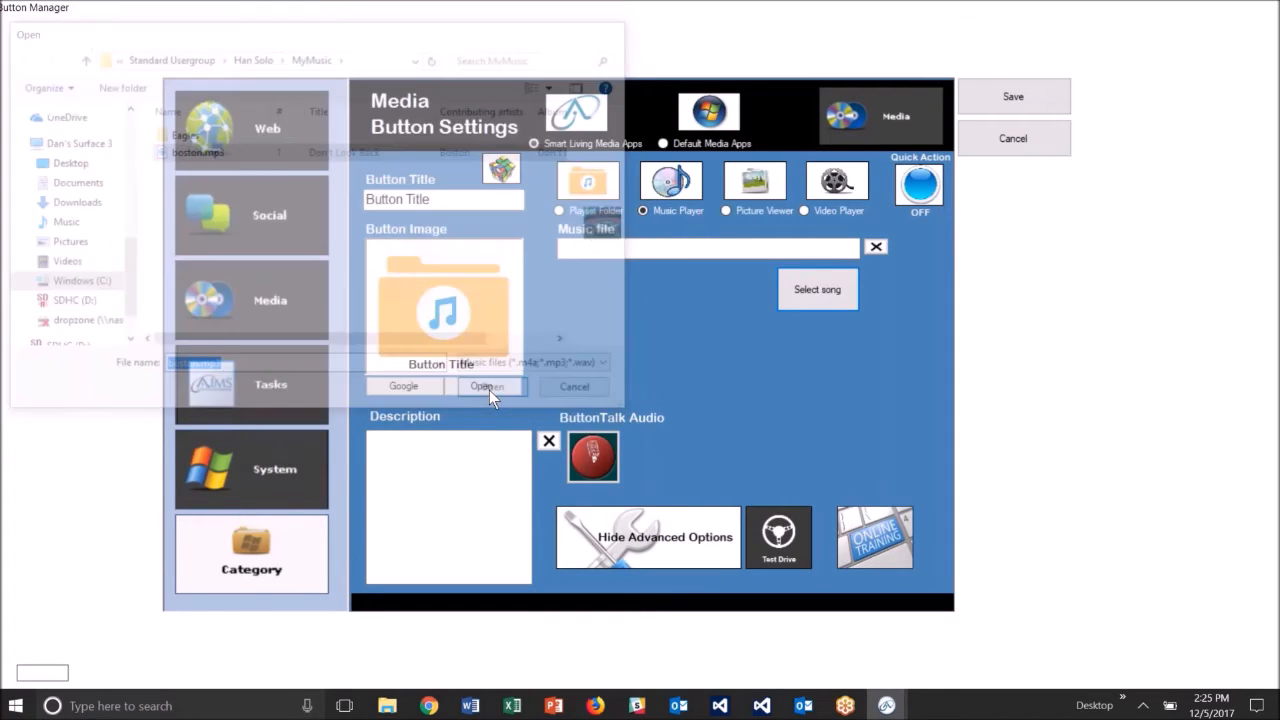
left_click(488, 386)
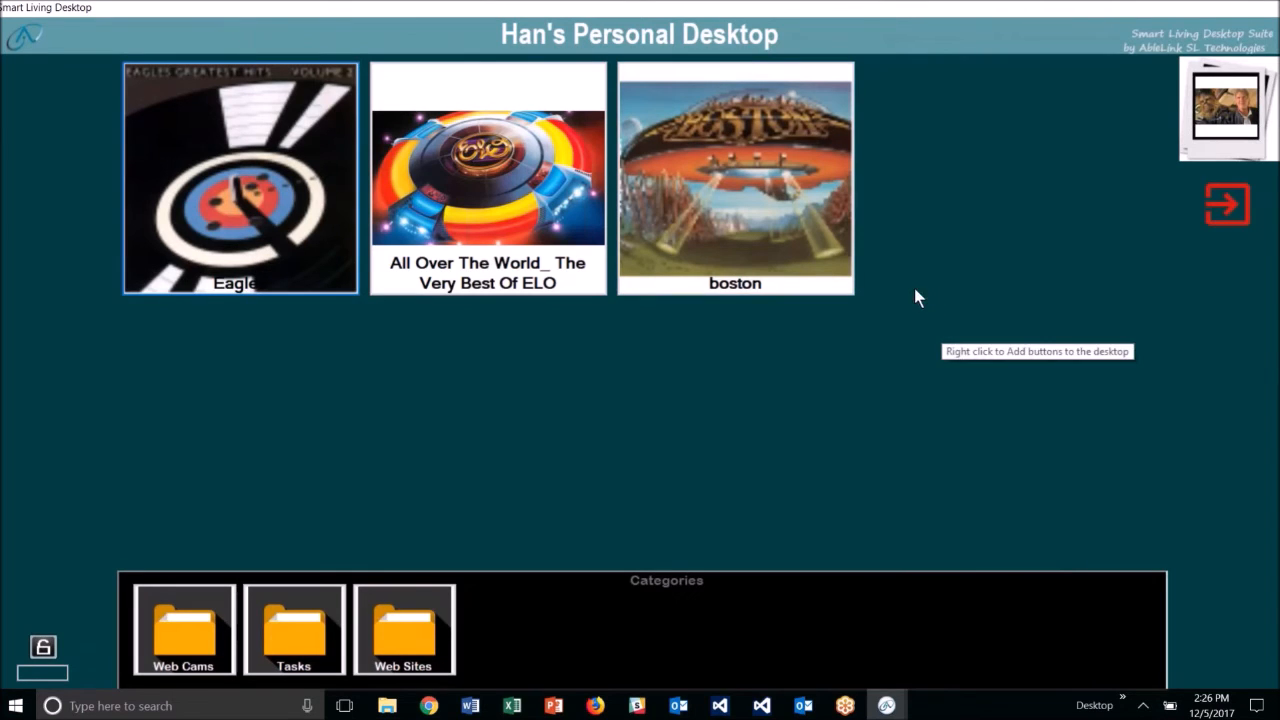
mouse_move(940, 274)
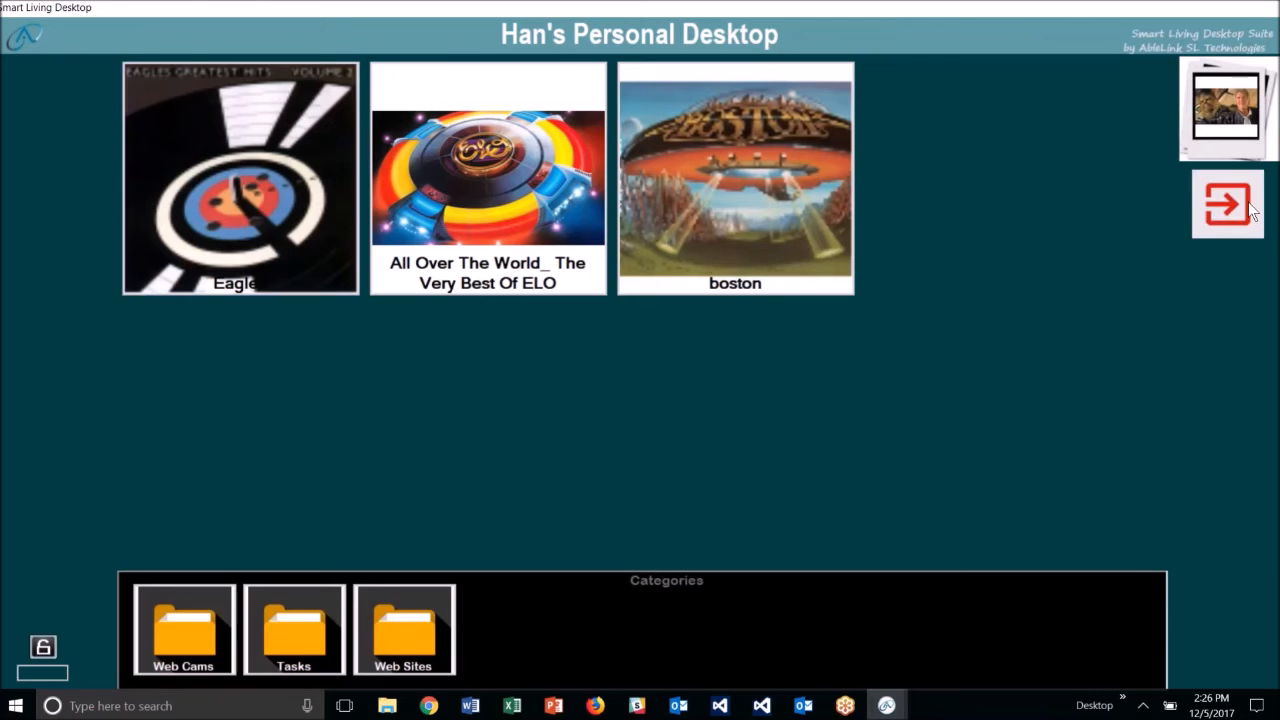
Leave Han's personal desktop and return to the user selection screen
left_click(1228, 204)
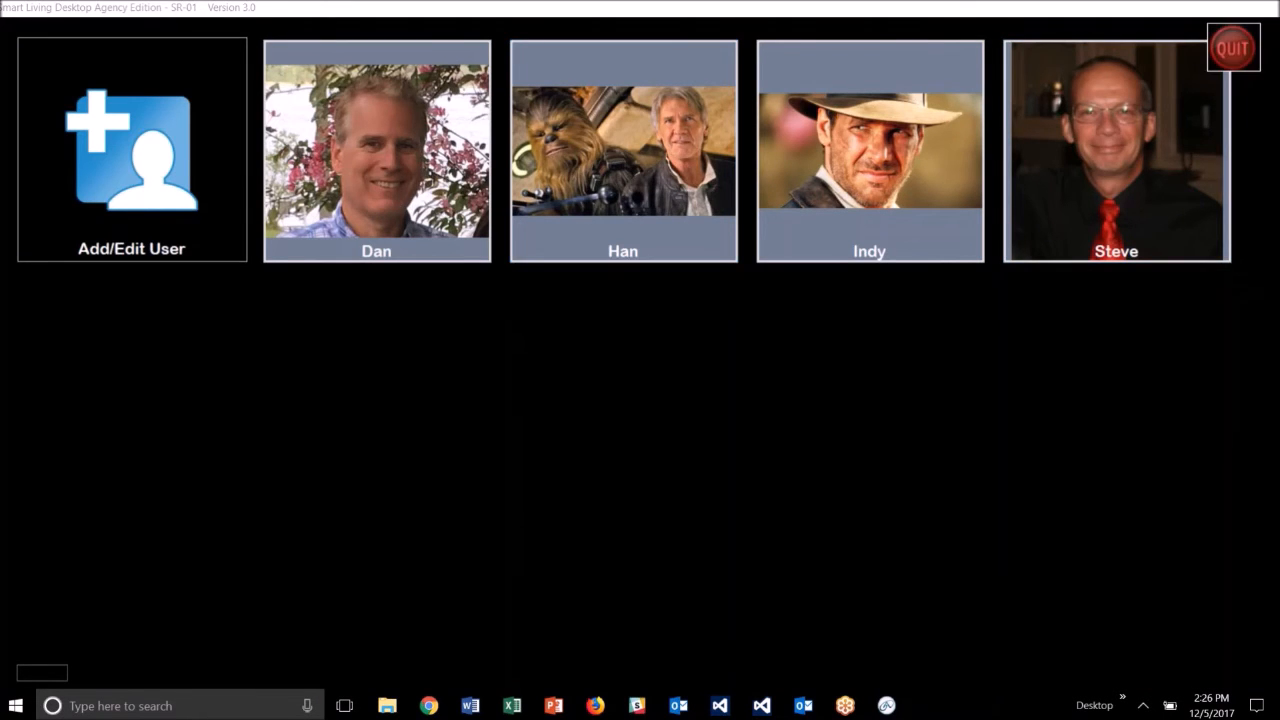